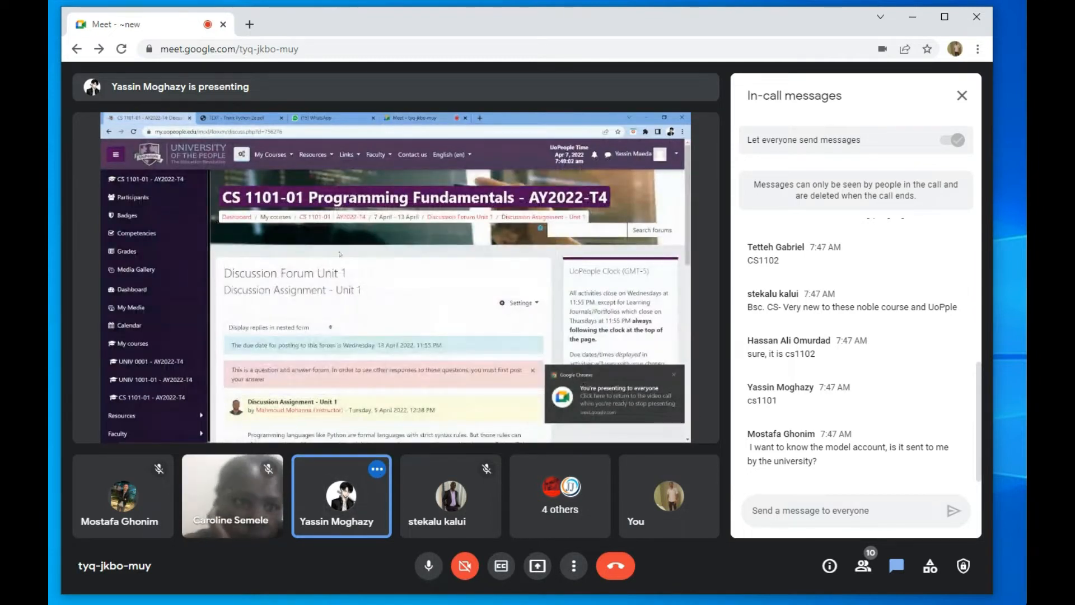
# - Start creating a new repl and search the templates for Java
pyautogui.click(271, 154)
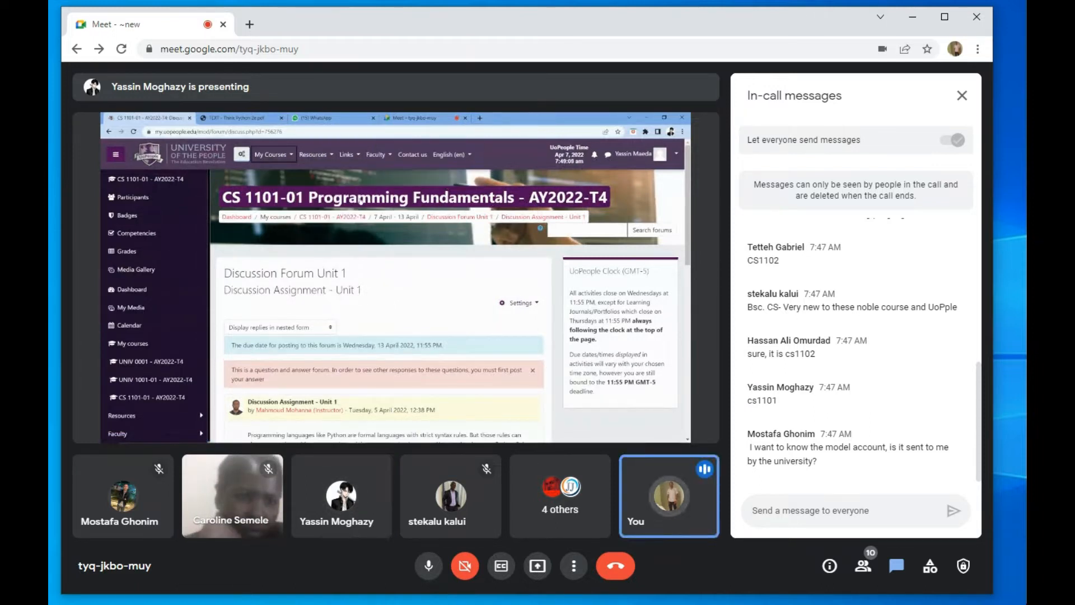
pyautogui.click(271, 153)
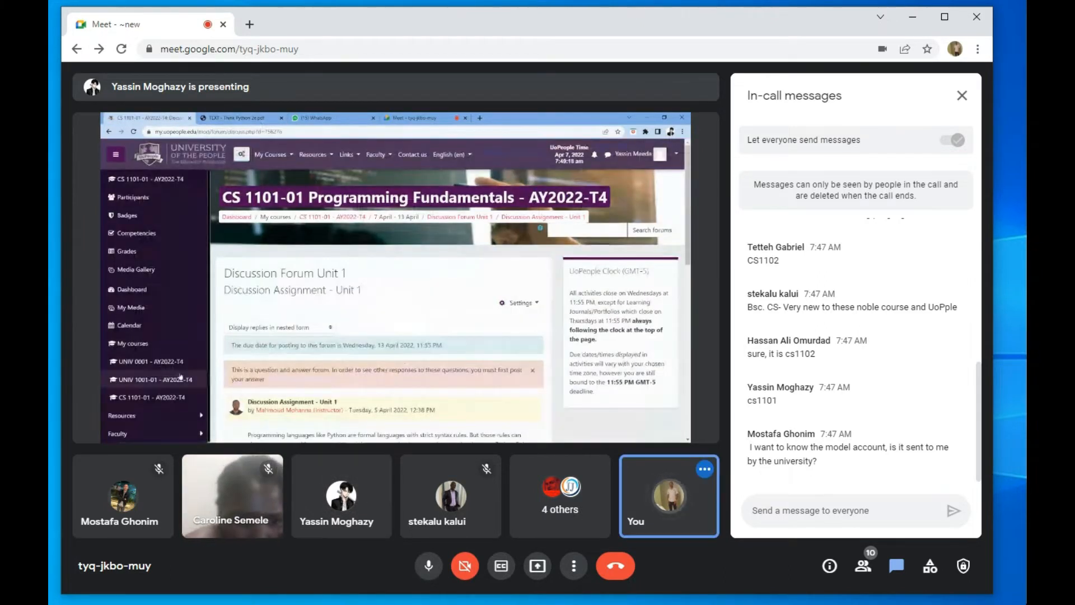
pyautogui.scroll(-3)
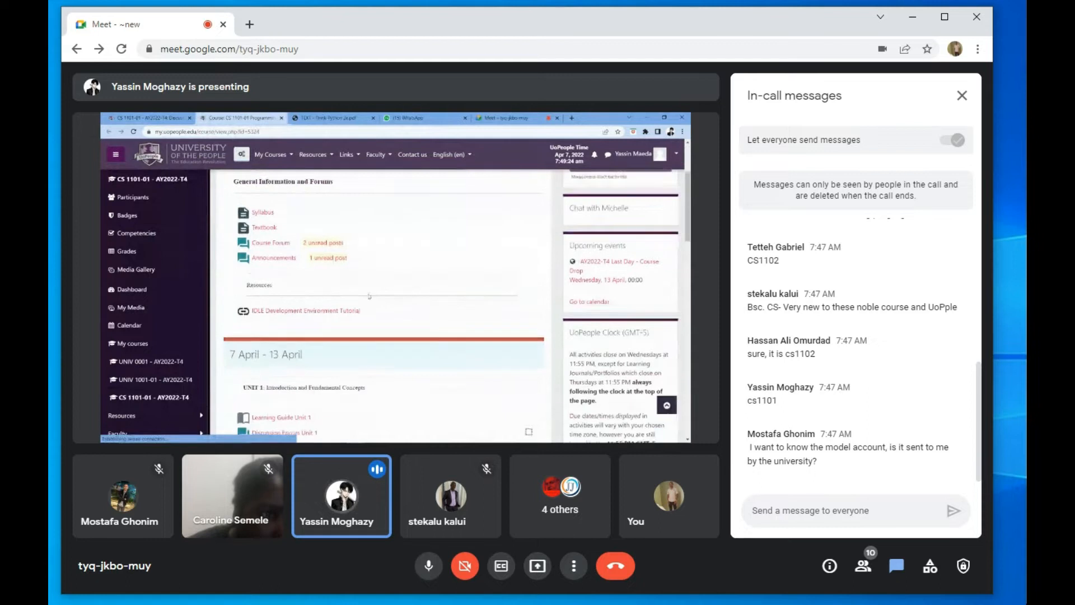
pyautogui.scroll(-3)
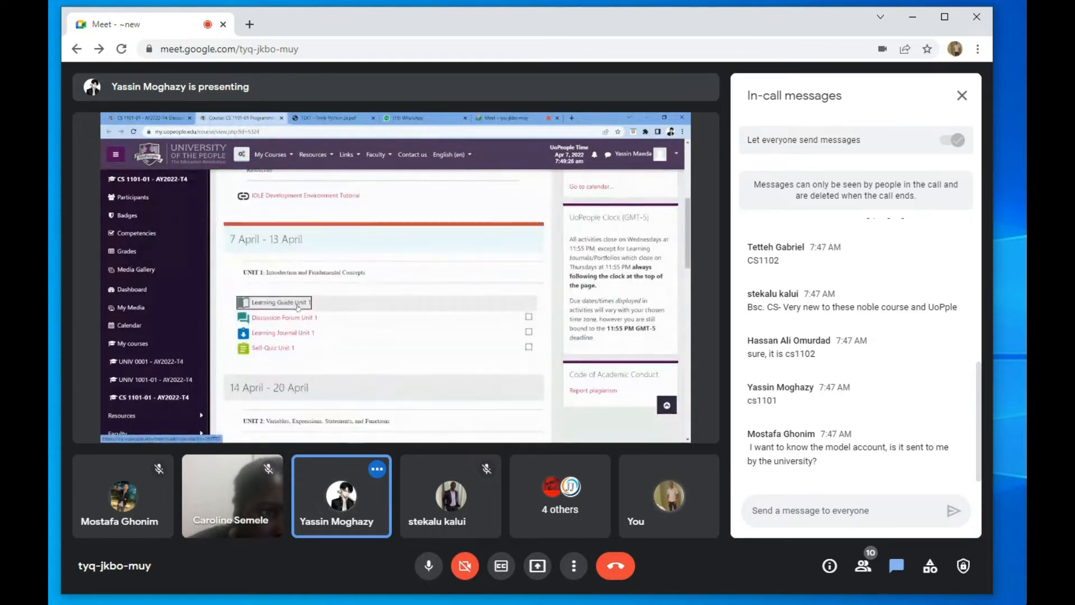
pyautogui.click(279, 302)
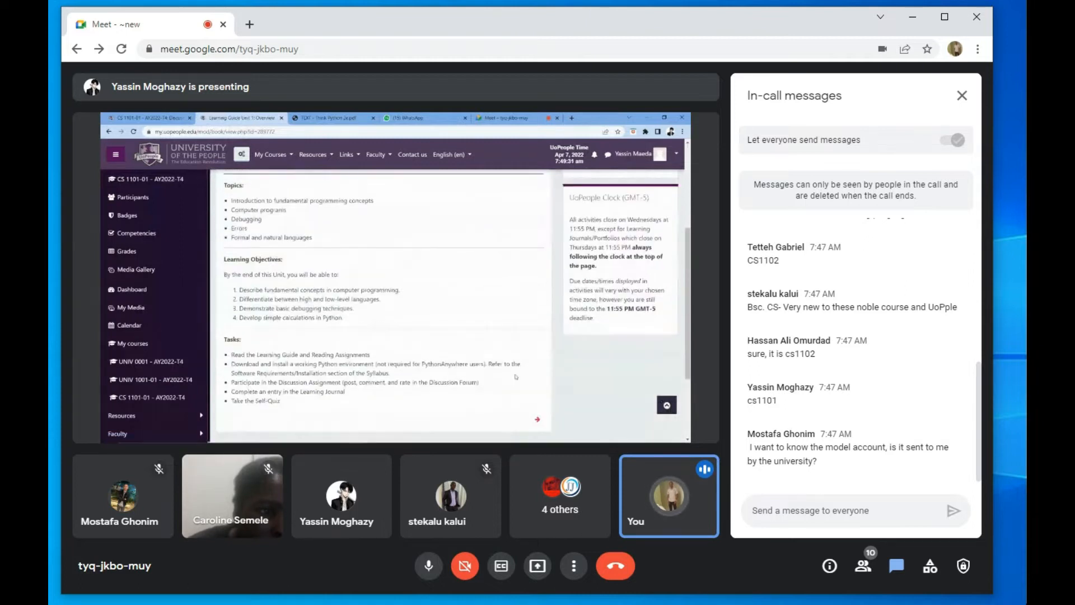
pyautogui.scroll(3)
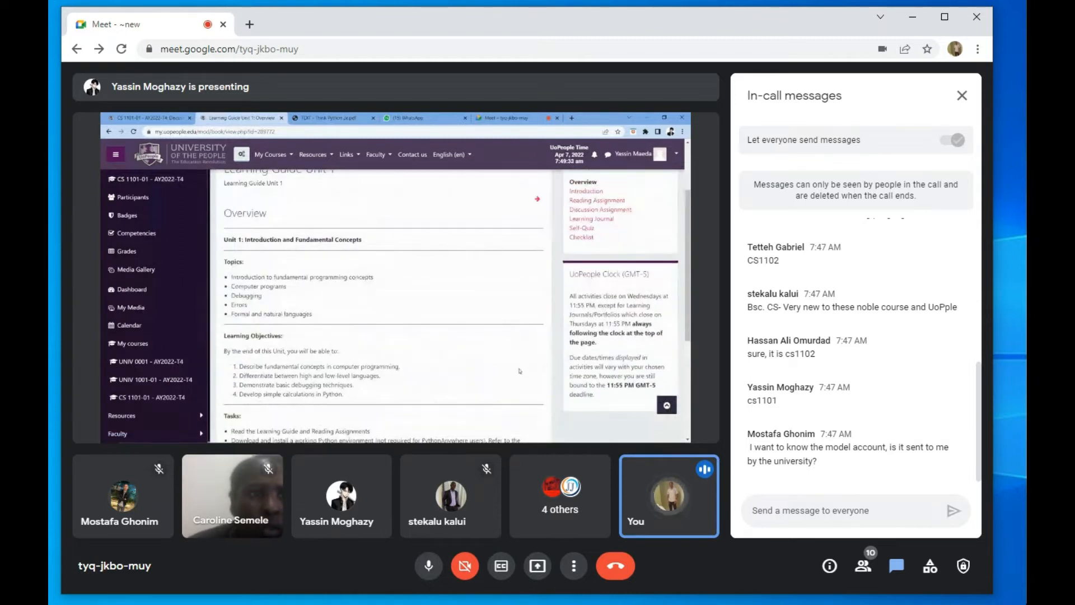
pyautogui.scroll(-3)
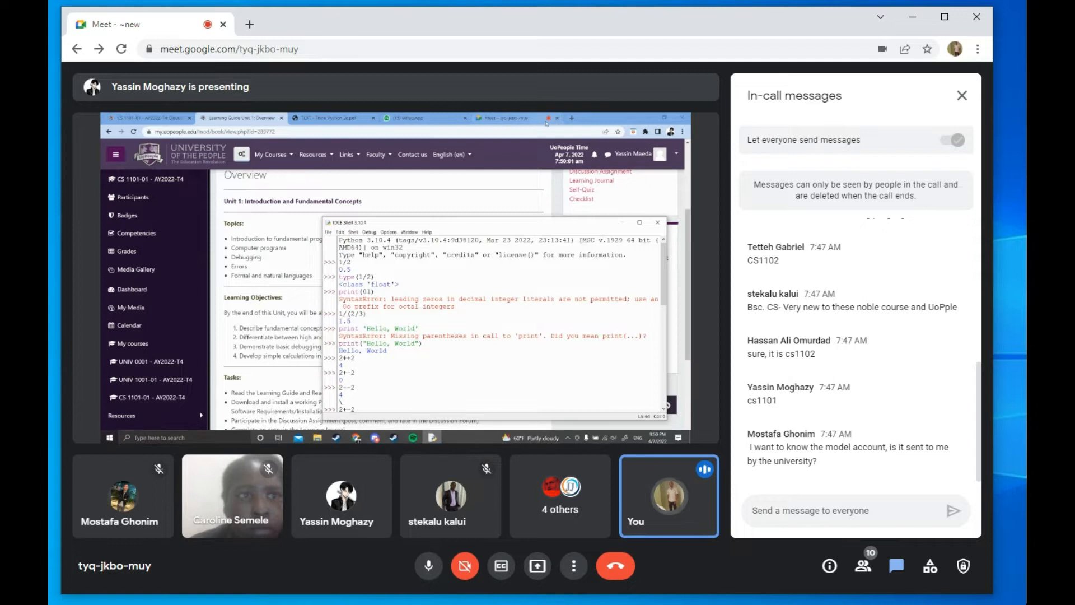
pyautogui.click(572, 118)
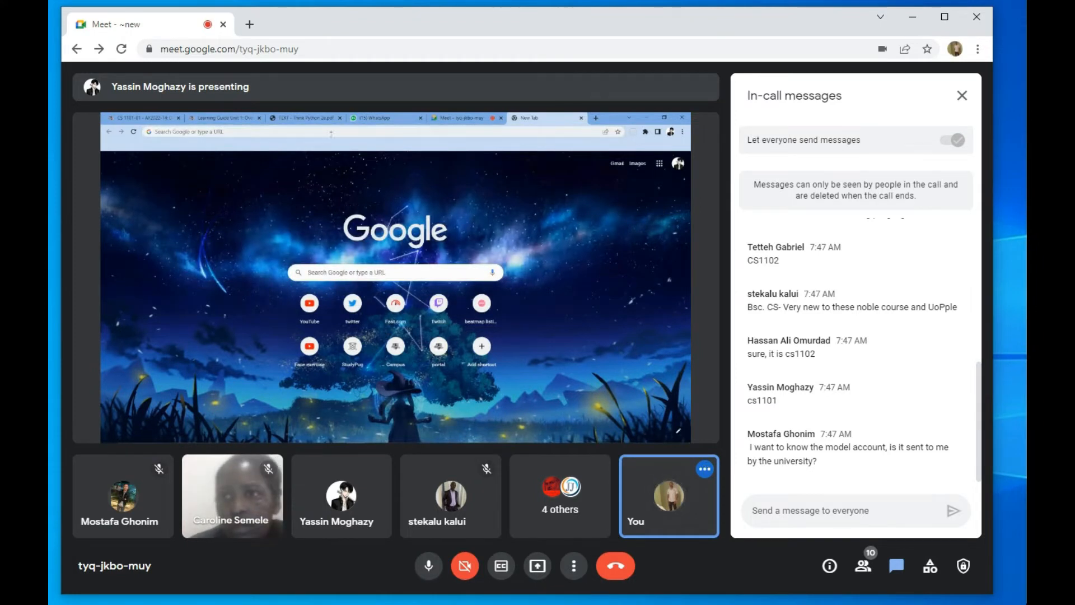
pyautogui.write('pi')
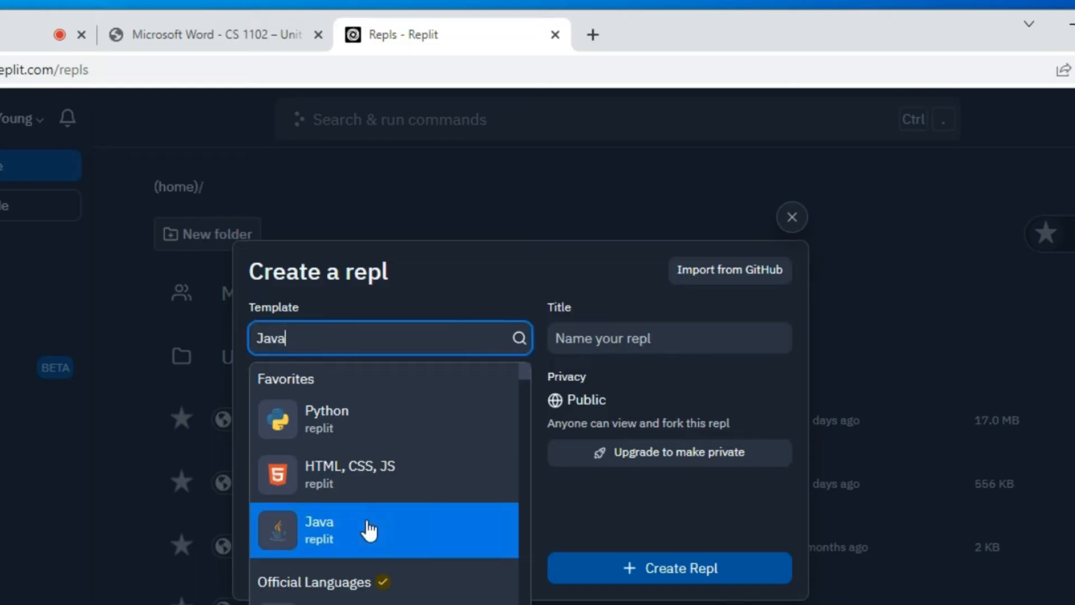
# - Create the Java repl and run its starter program, printing Hello world!
pyautogui.click(668, 557)
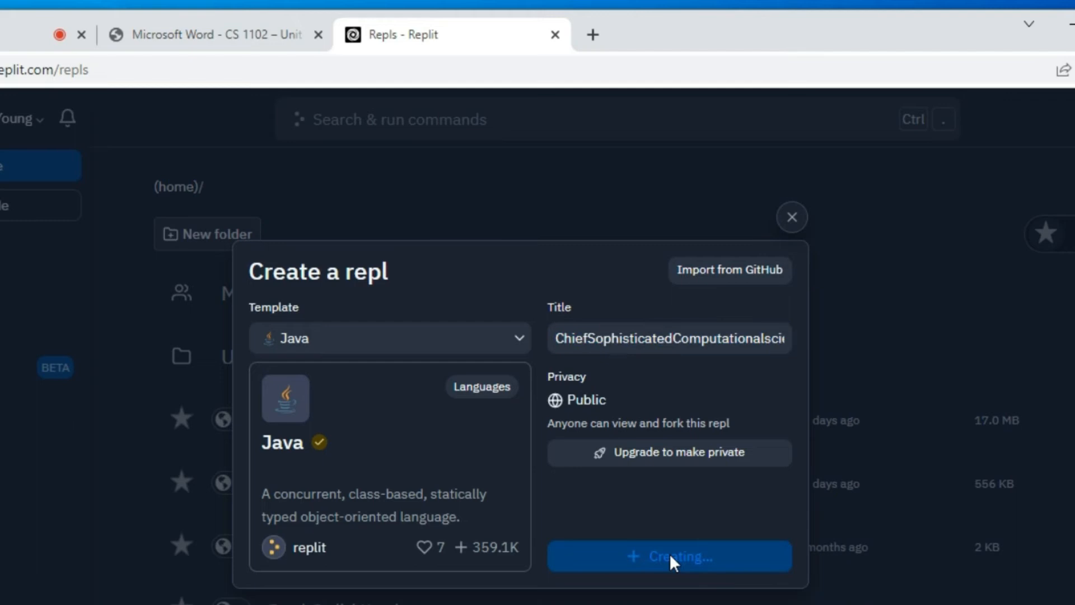
pyautogui.click(669, 556)
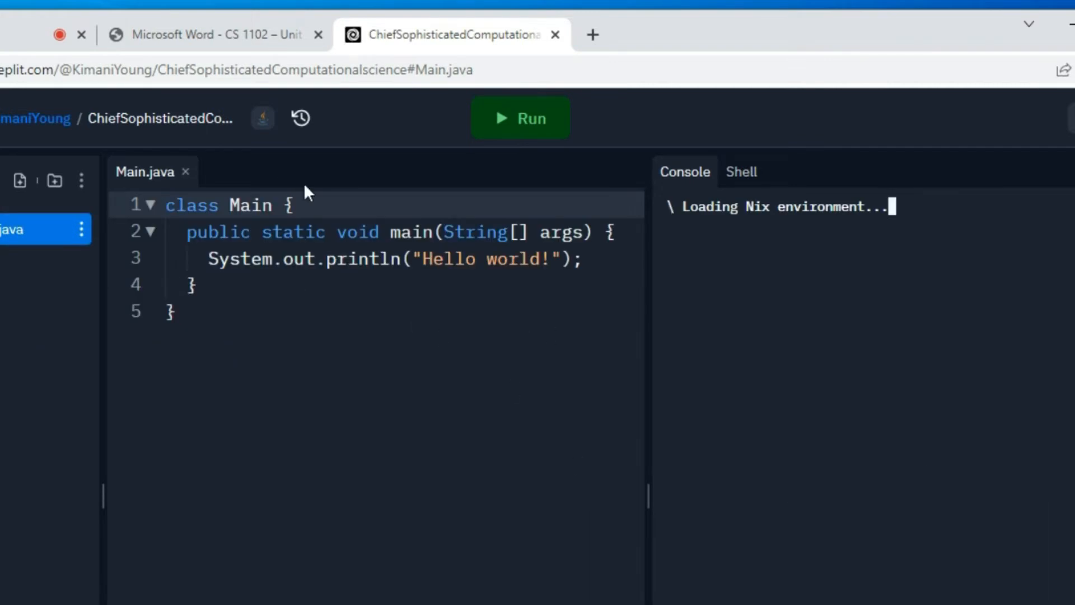
pyautogui.moveTo(519, 118)
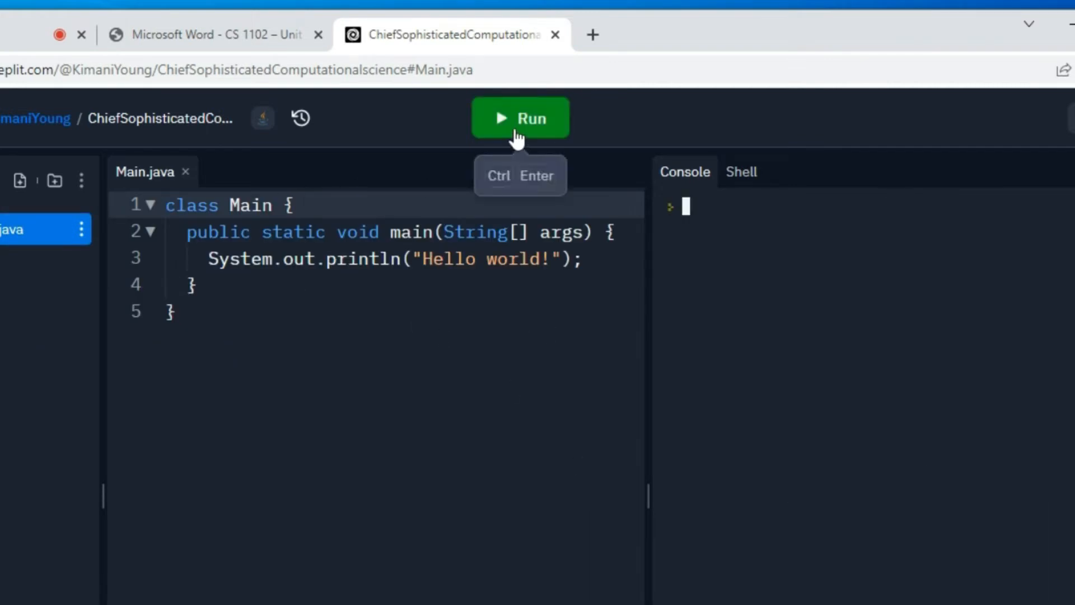
pyautogui.click(520, 117)
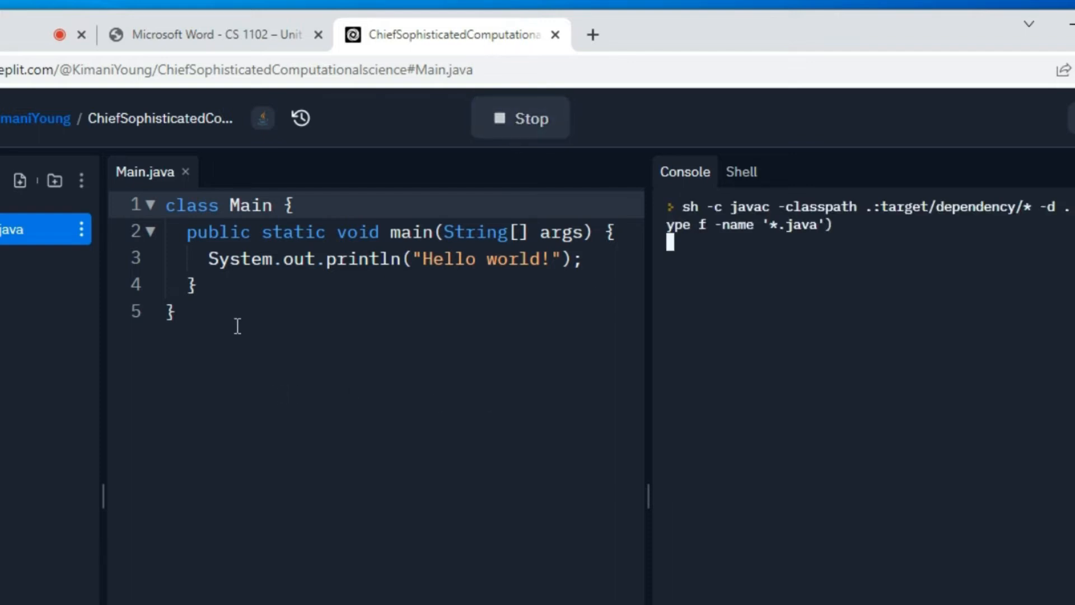
pyautogui.click(172, 311)
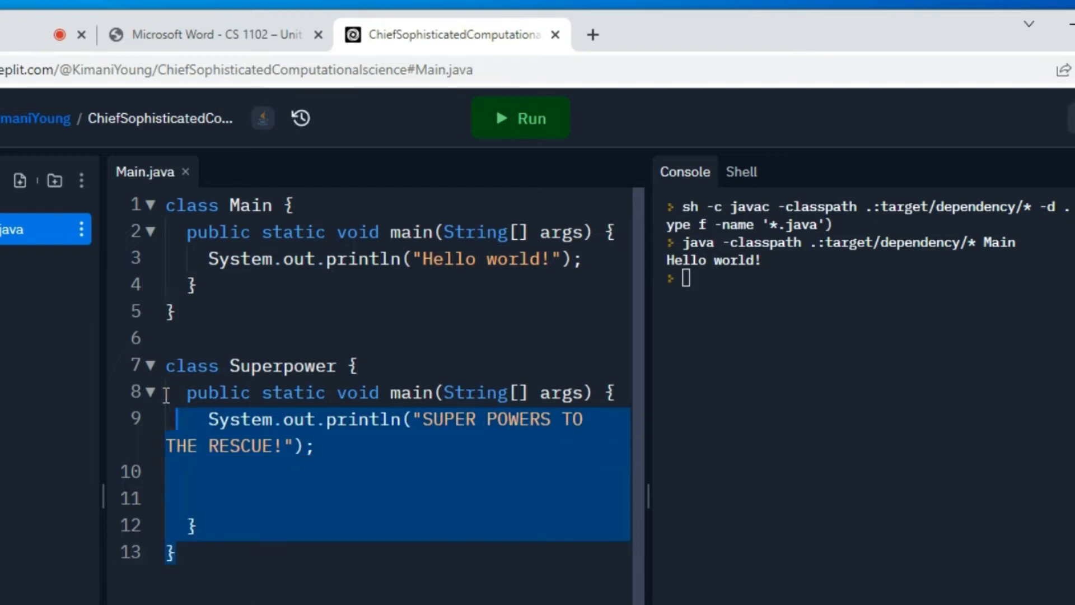
# - Remove the Superpower class, make Main print SUPER POWERS TO THE RESCUE!, and run it
pyautogui.press('Delete')
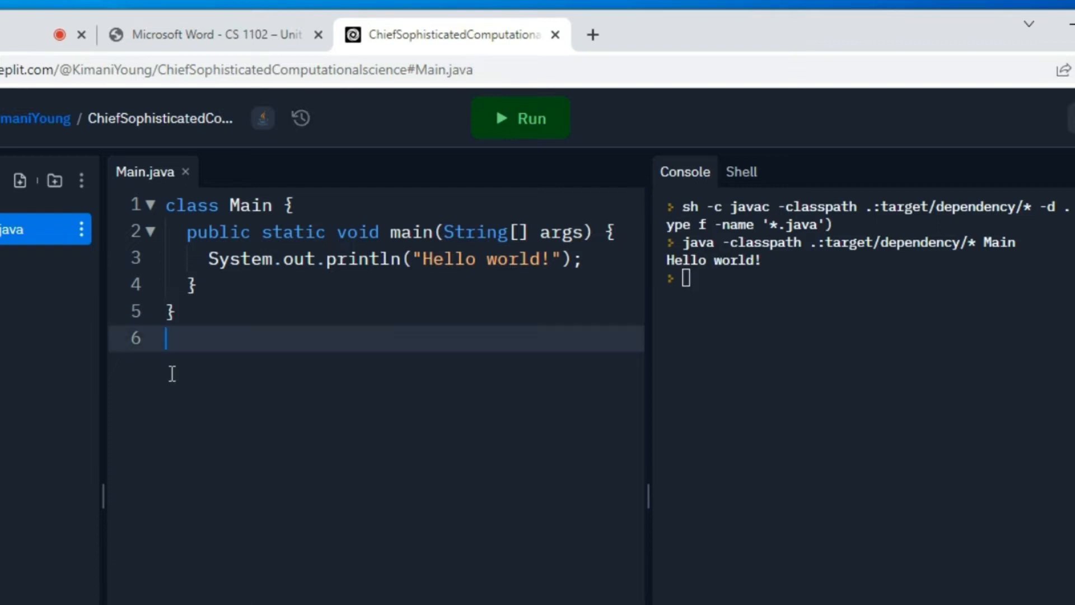
pyautogui.click(213, 259)
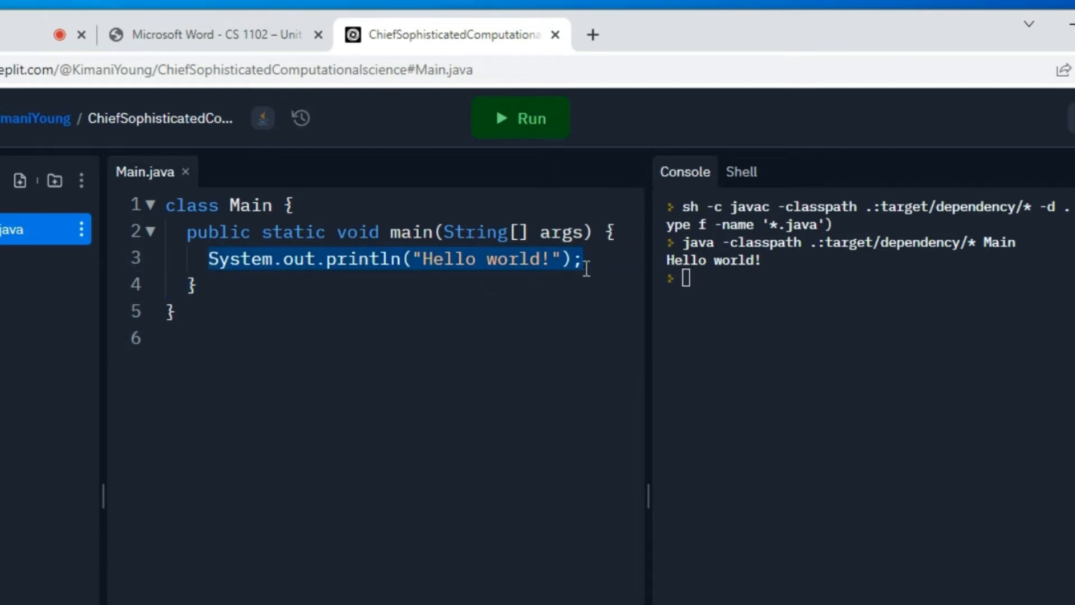
pyautogui.write('SUPER POWERS TO THE RESCUE!')
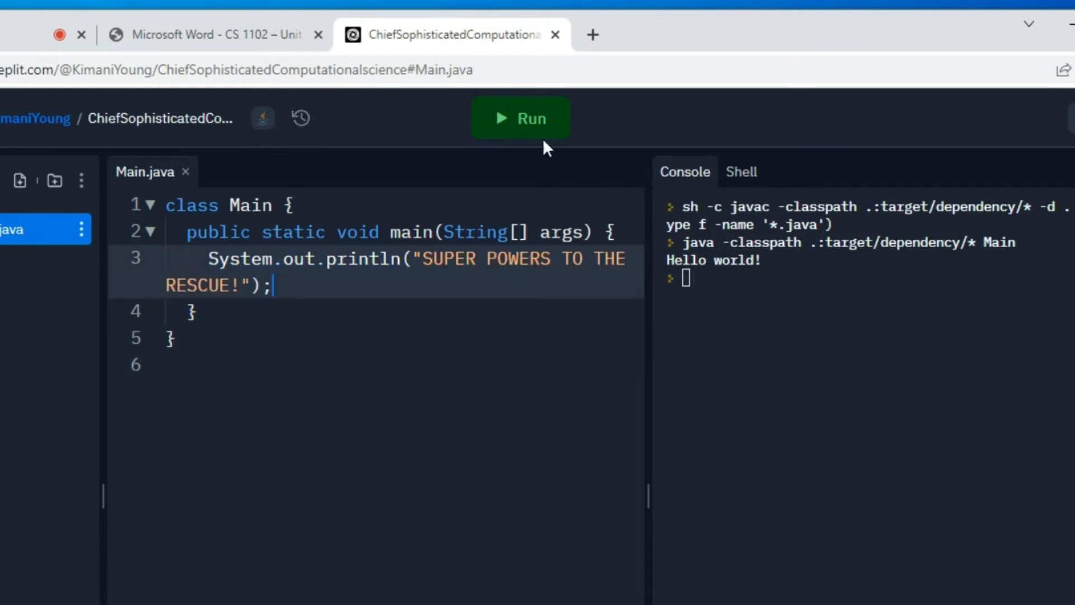
pyautogui.click(519, 117)
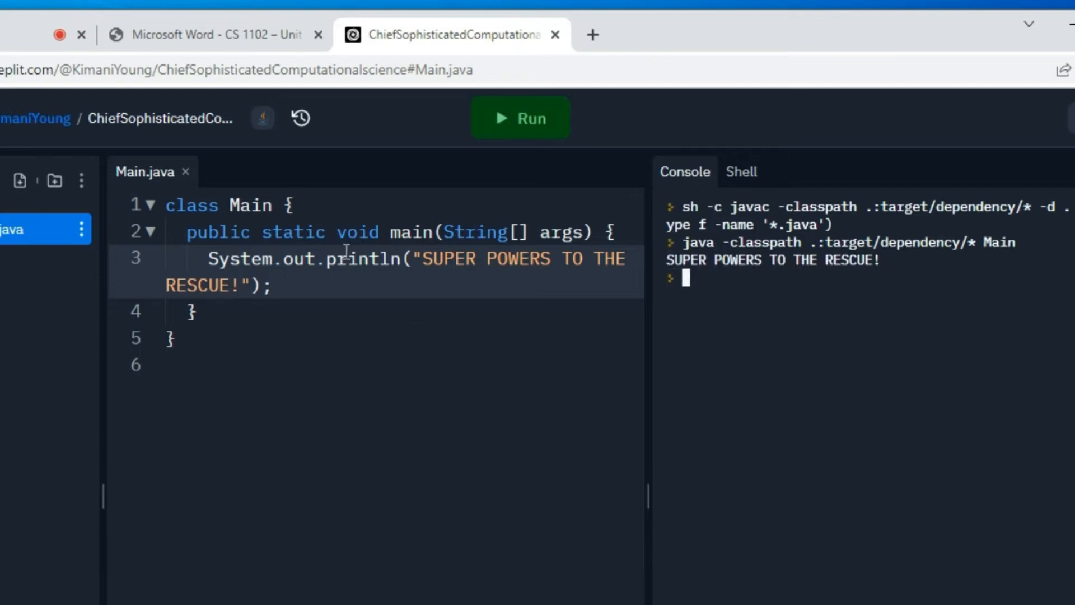
pyautogui.moveTo(603, 377)
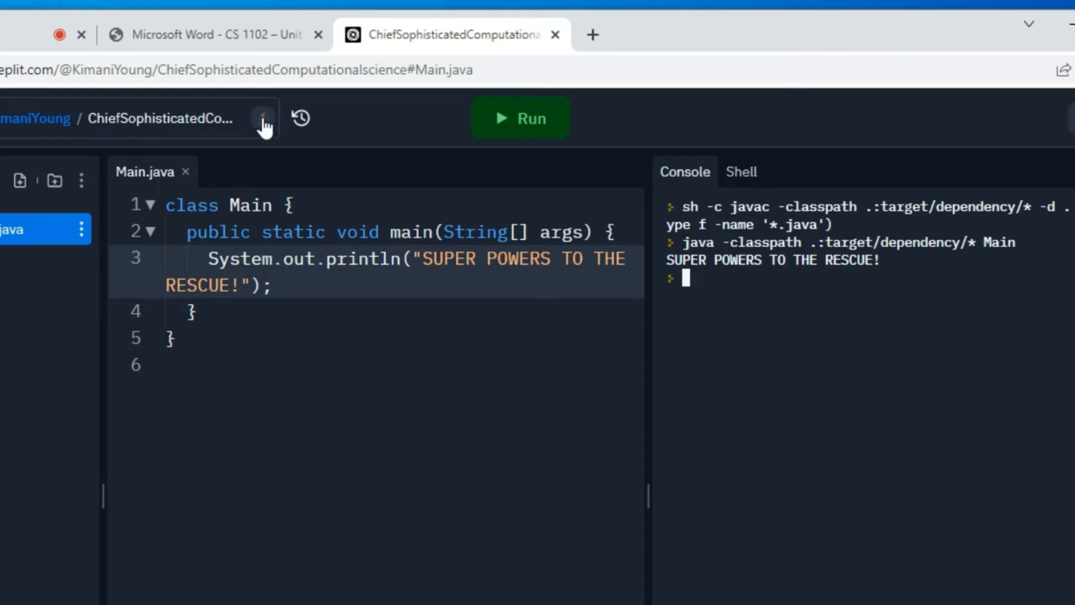
pyautogui.moveTo(249, 201)
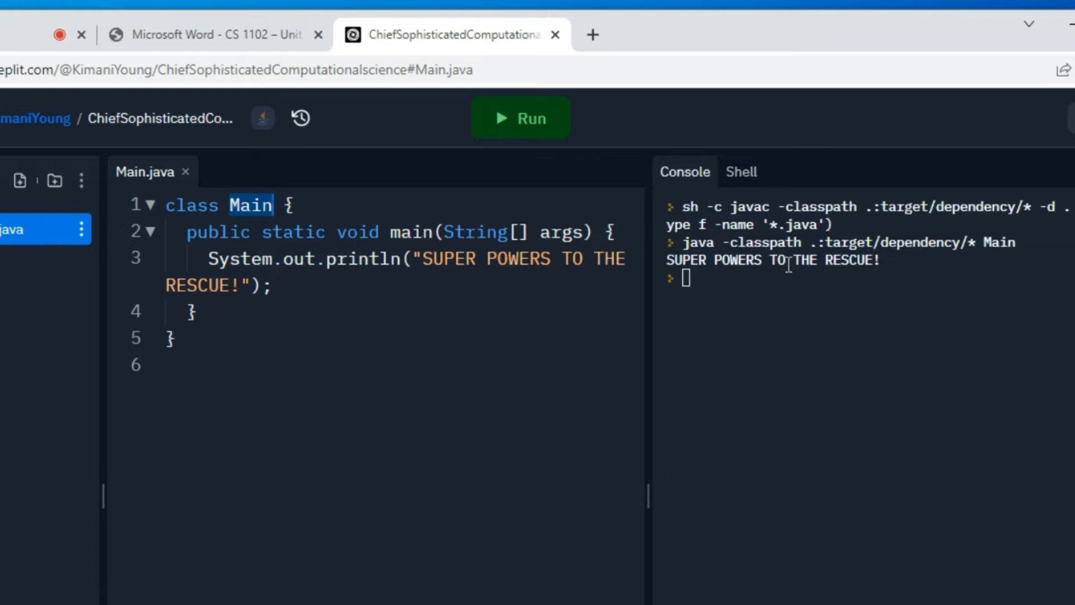
pyautogui.write('Sup')
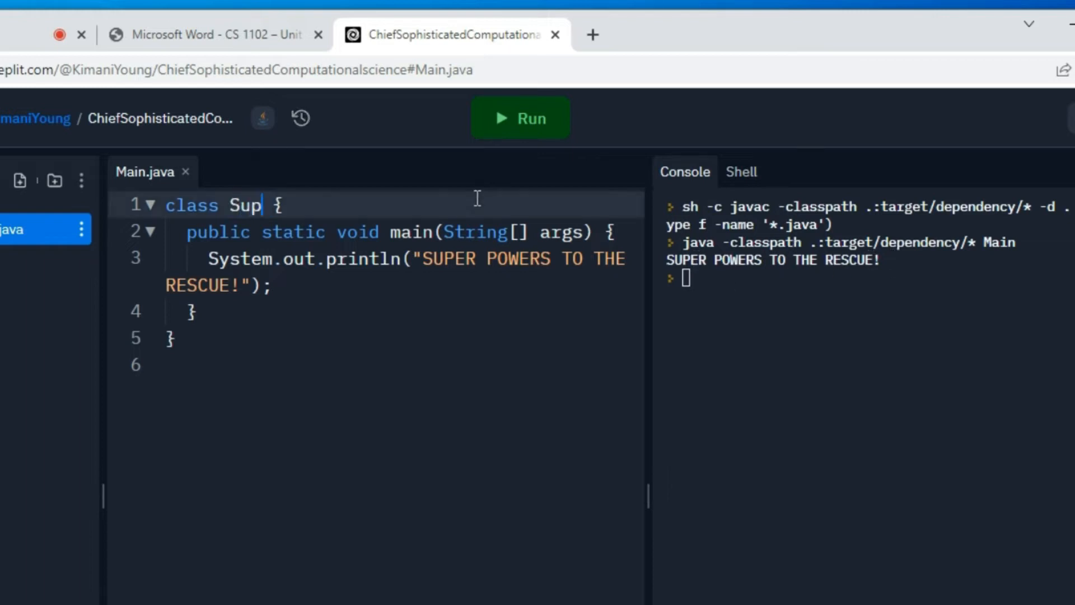
pyautogui.write('erPower')
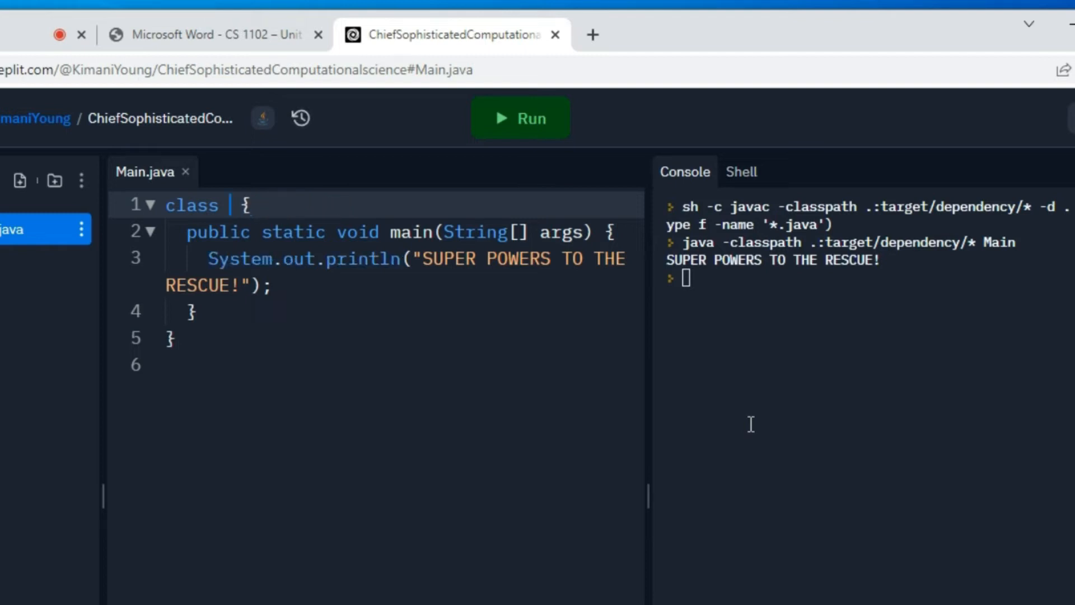
pyautogui.write('Main')
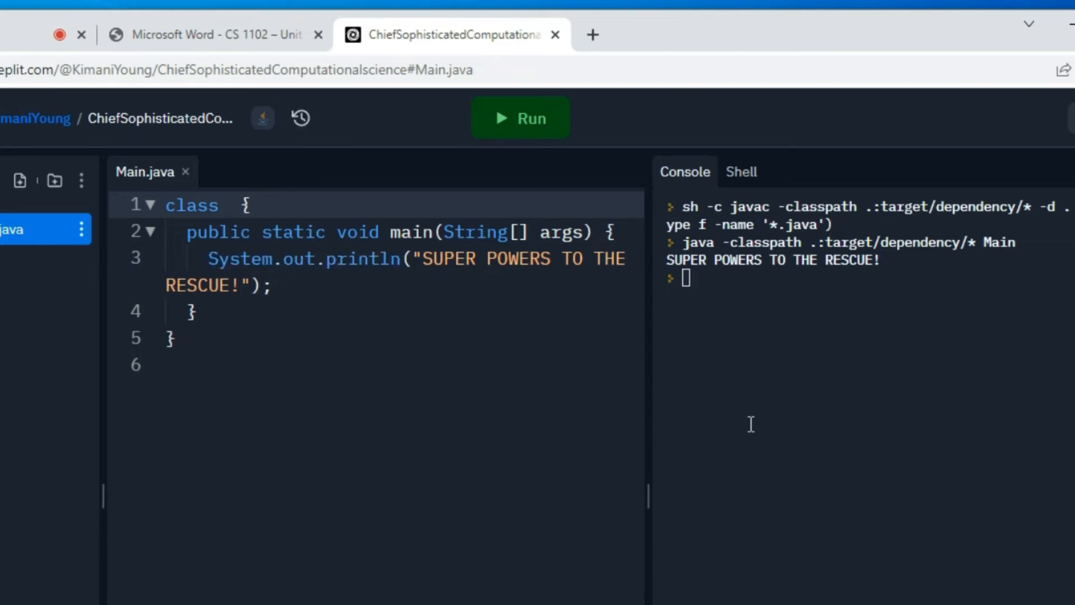
pyautogui.write('Main')
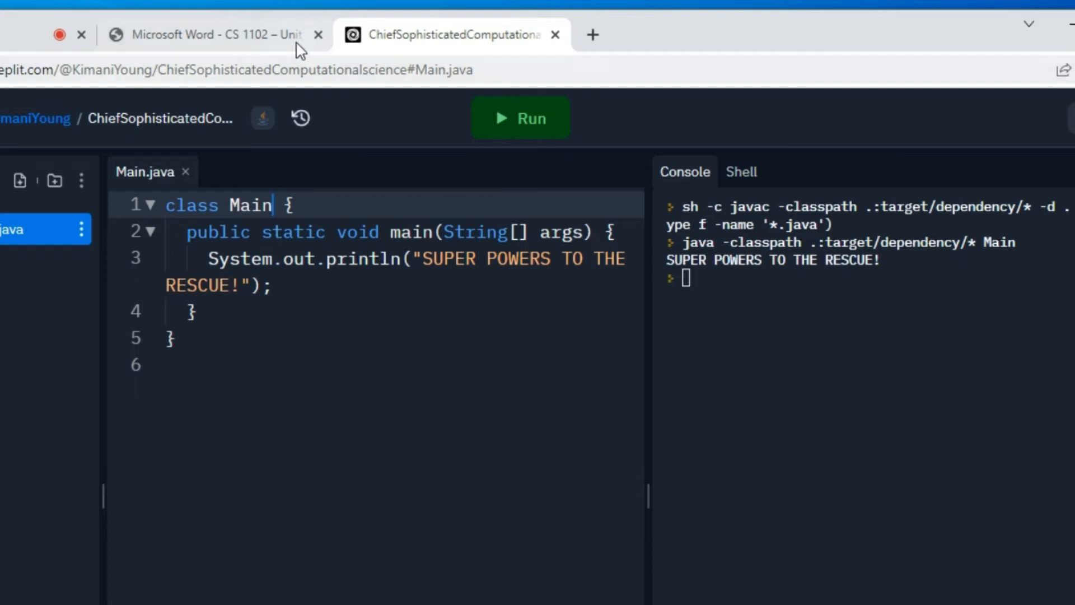
pyautogui.click(213, 34)
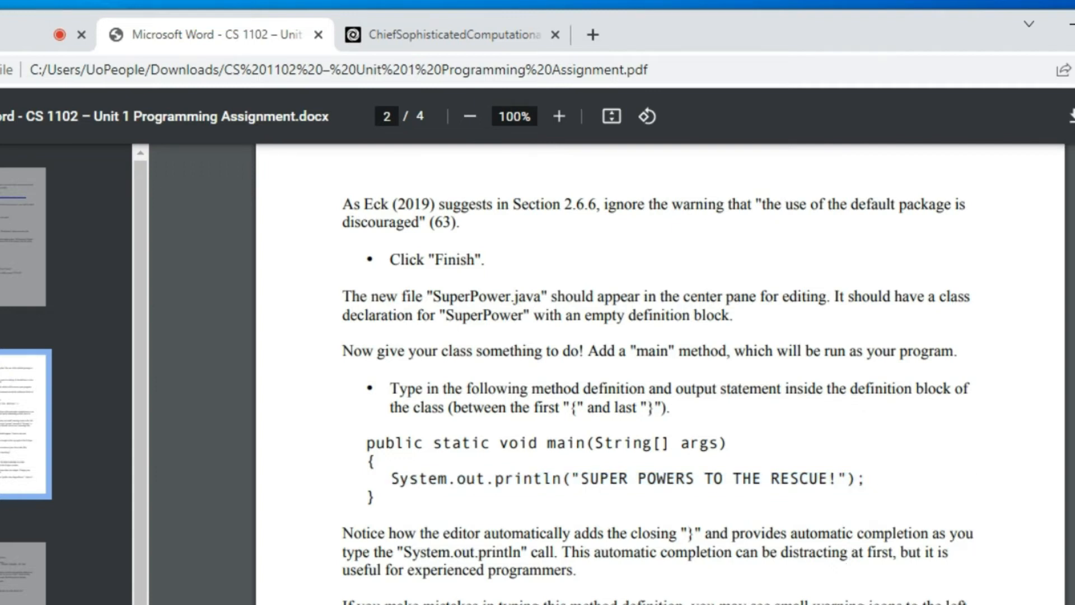
# - Scroll the assignment PDF down to the import javax.swing.JOptionPane instruction
pyautogui.scroll(-3)
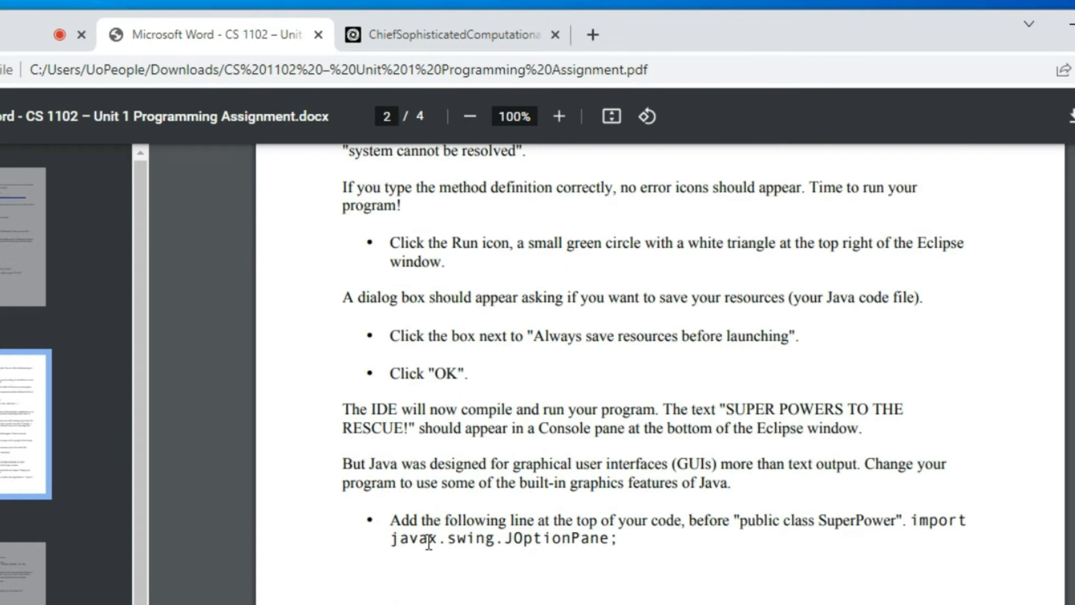
pyautogui.moveTo(641, 537)
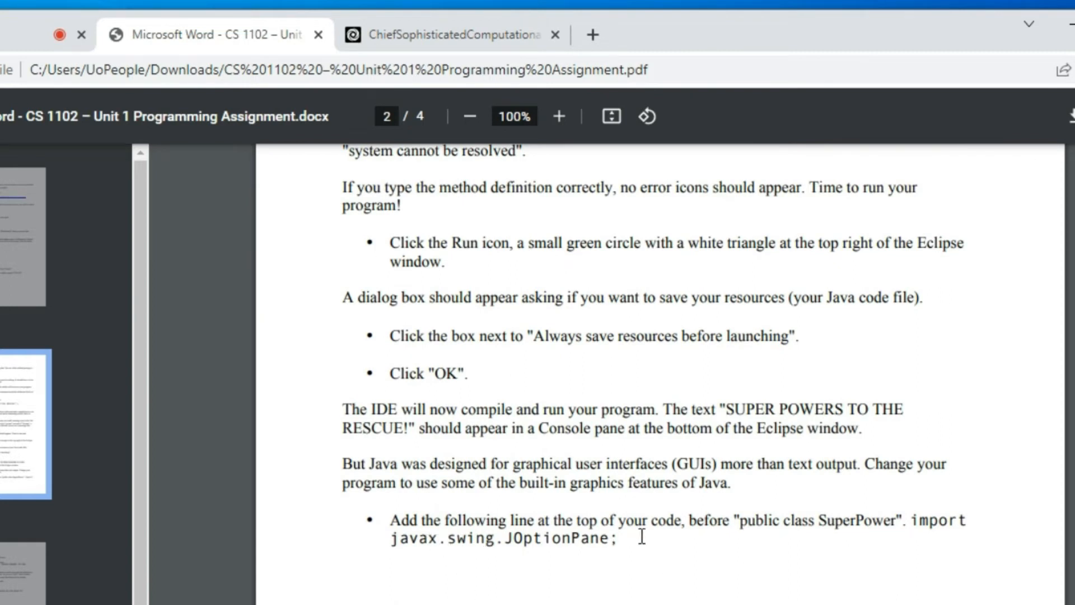
pyautogui.moveTo(175, 38)
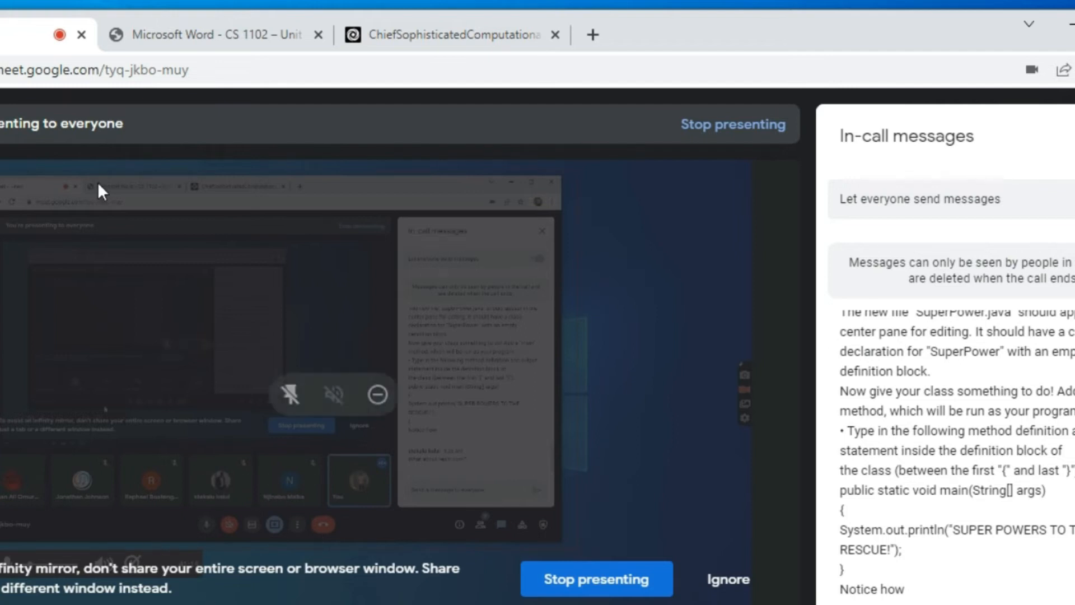
pyautogui.click(596, 578)
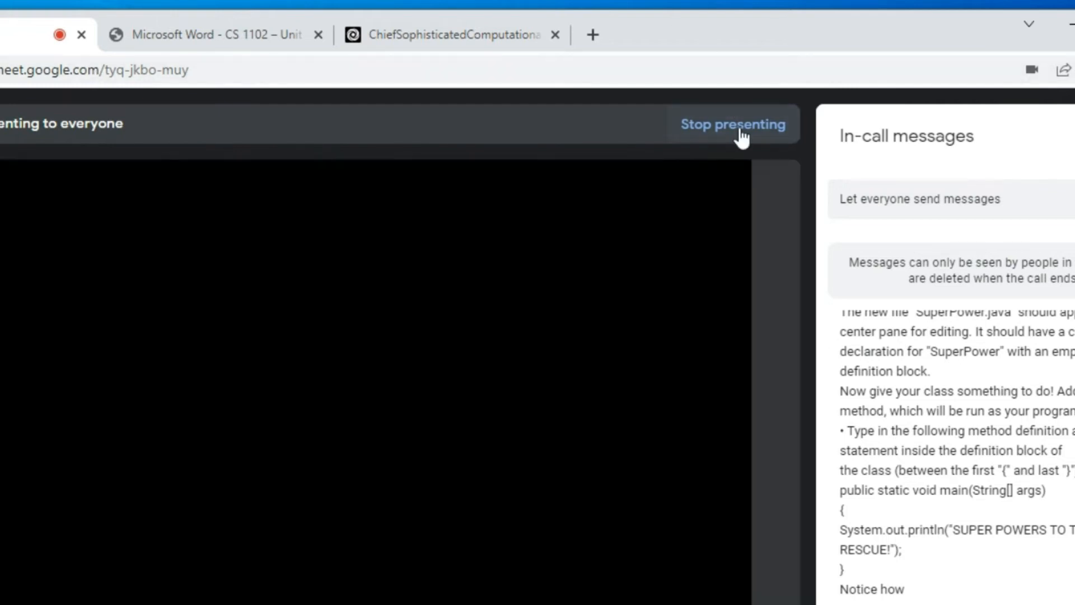
pyautogui.click(731, 125)
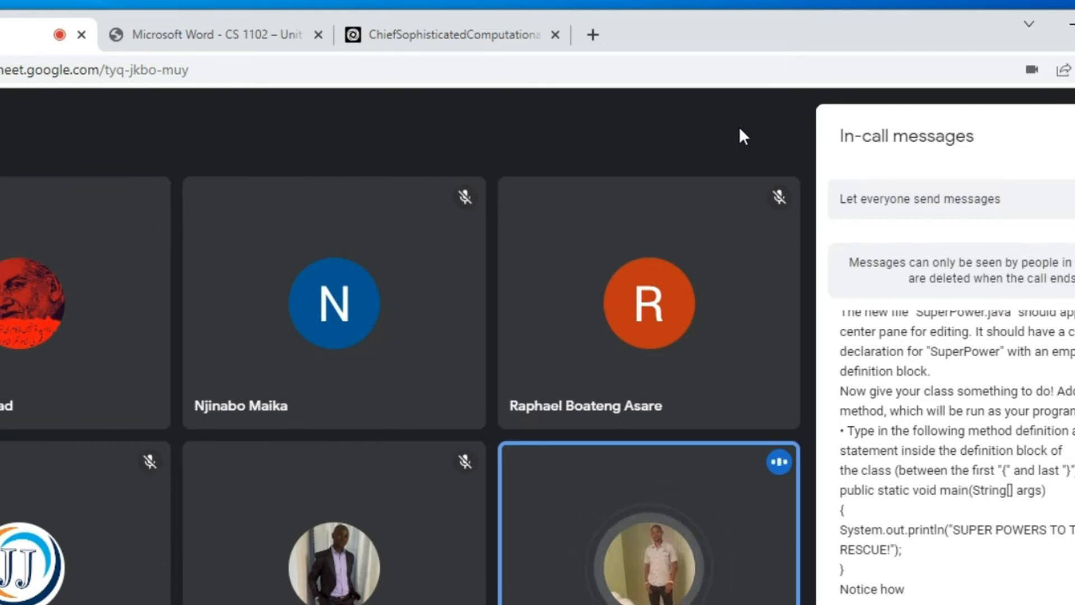
pyautogui.moveTo(624, 227)
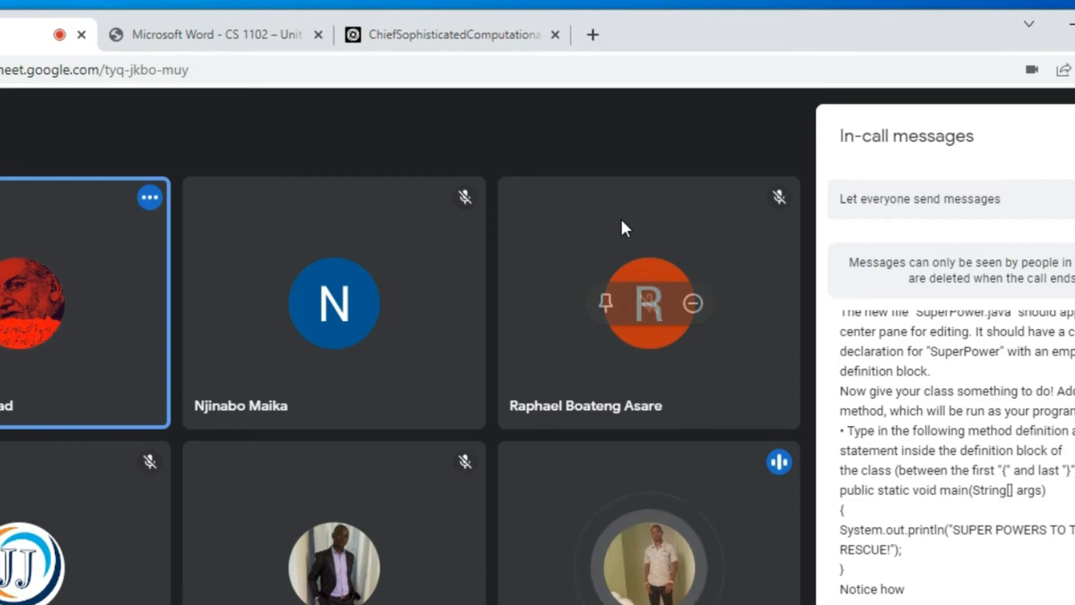
pyautogui.moveTo(457, 304)
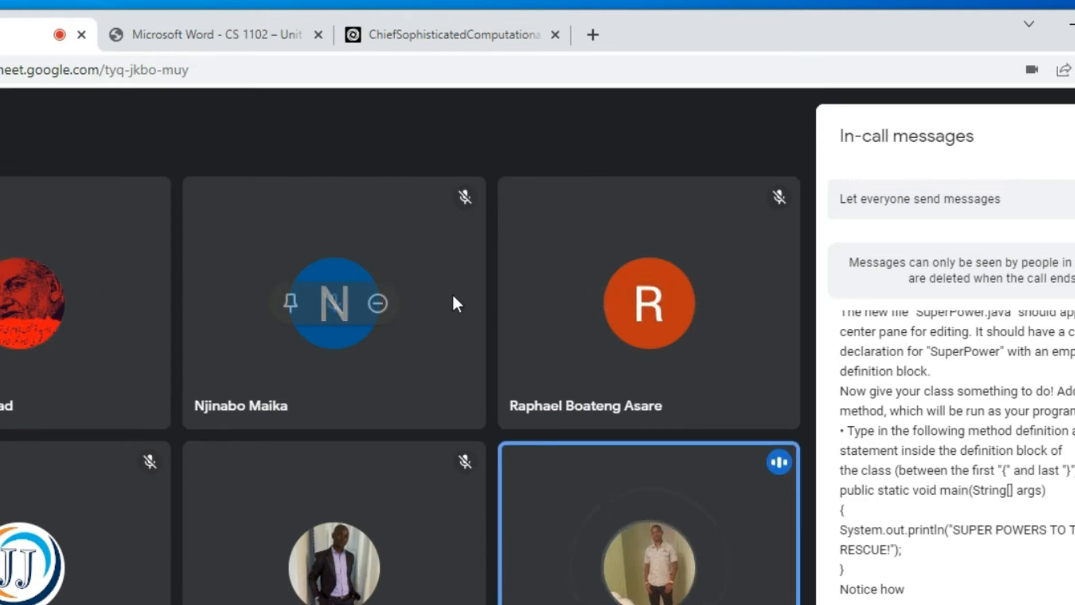
pyautogui.moveTo(553, 376)
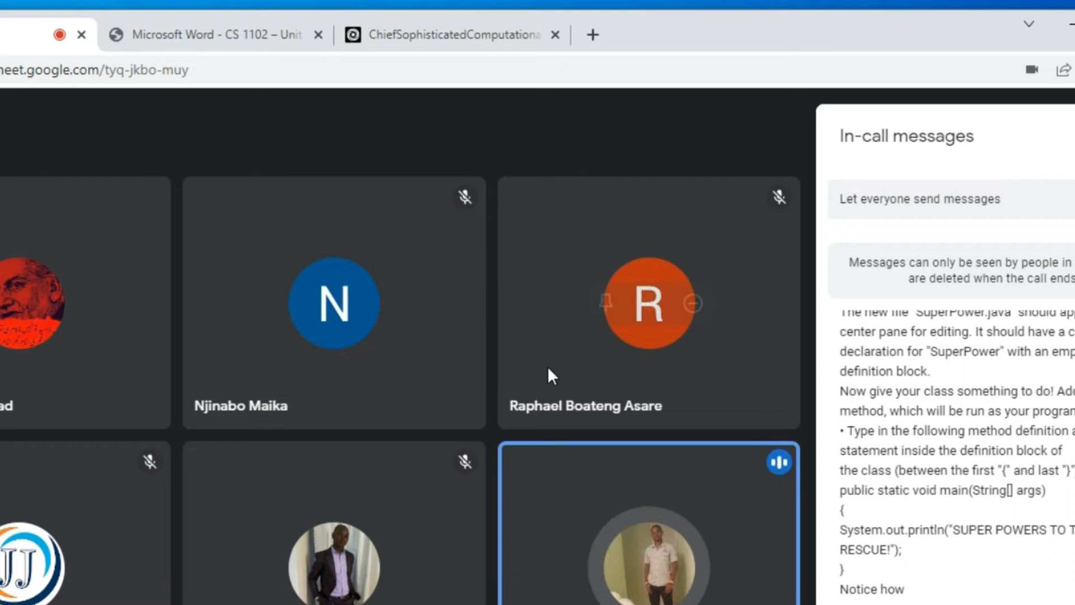
# - Locate and select the import javax.swing.JOptionPane line in the assignment, then return to the call
pyautogui.click(213, 35)
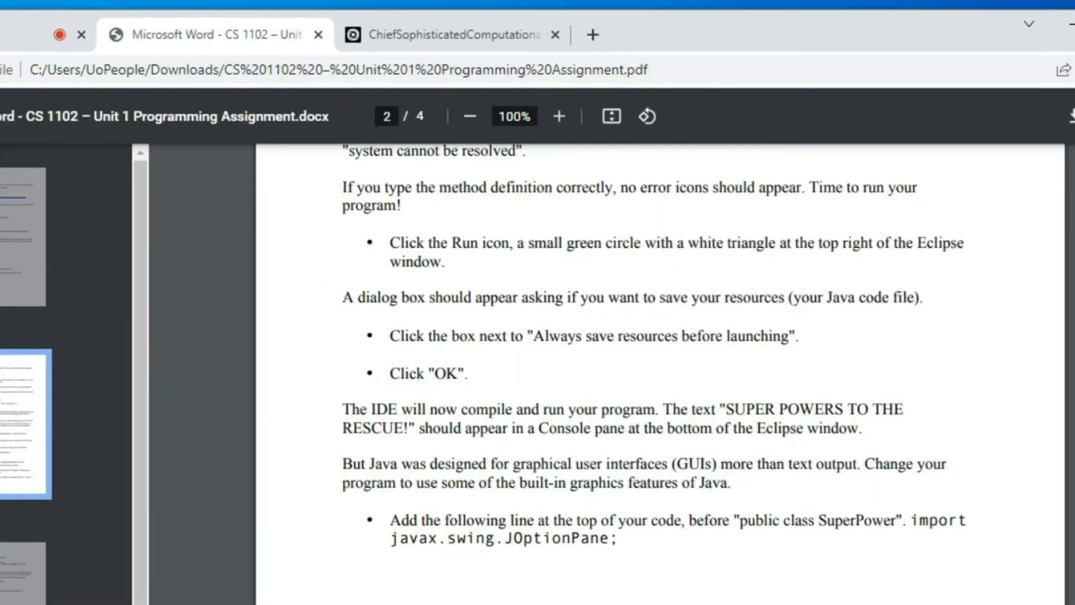
pyautogui.scroll(-3)
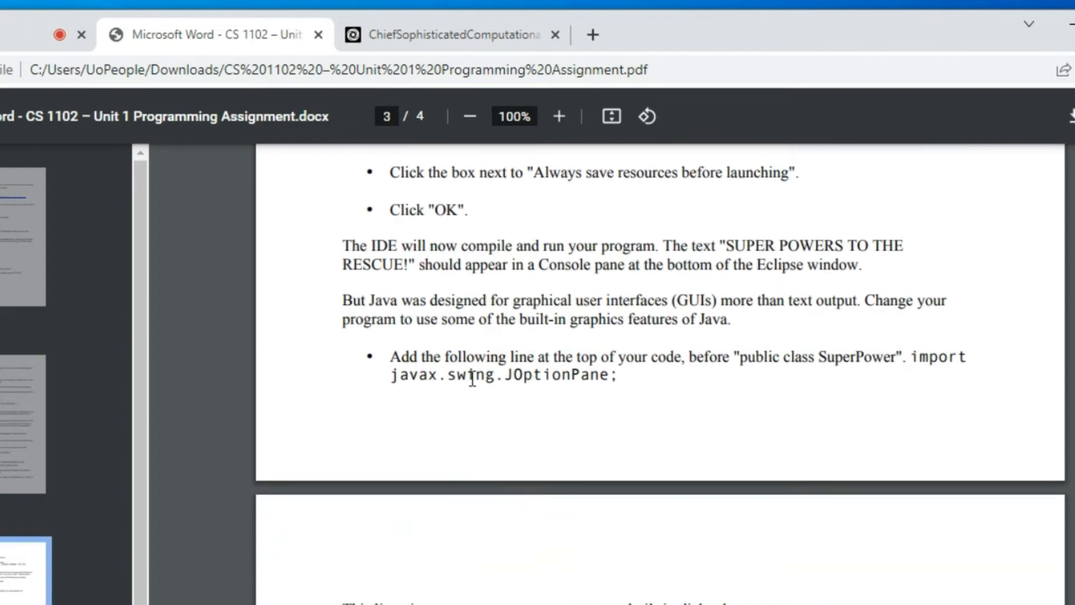
pyautogui.moveTo(915, 357)
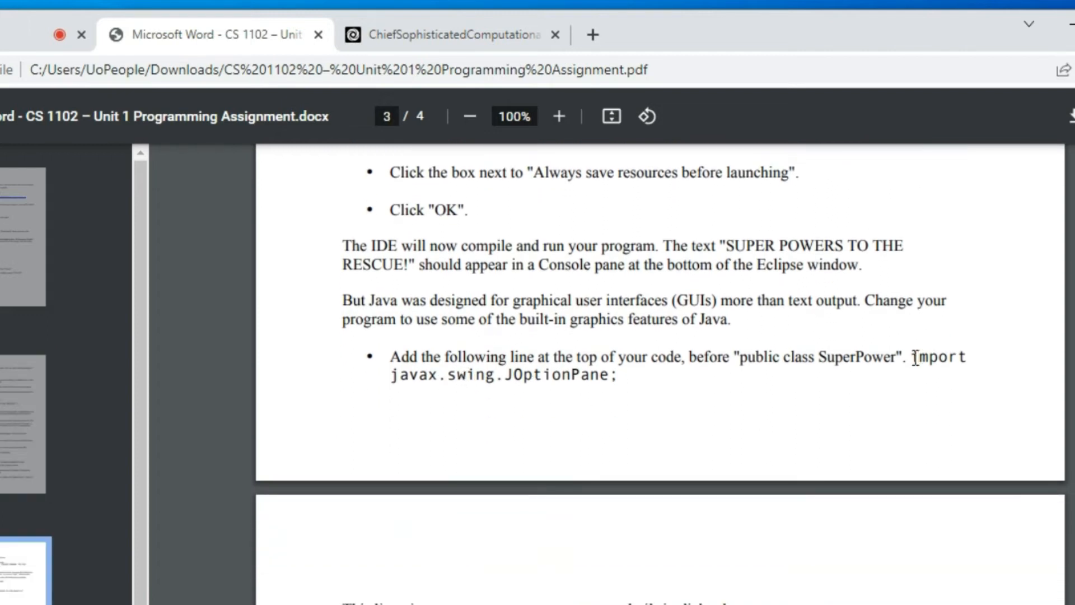
pyautogui.doubleClick(940, 357)
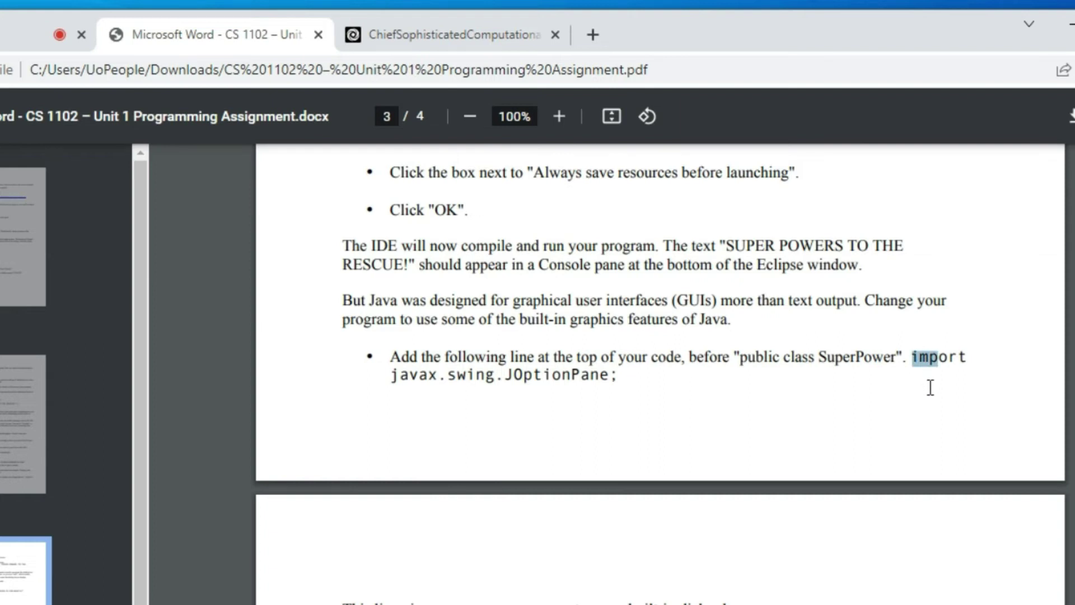
pyautogui.moveTo(975, 414)
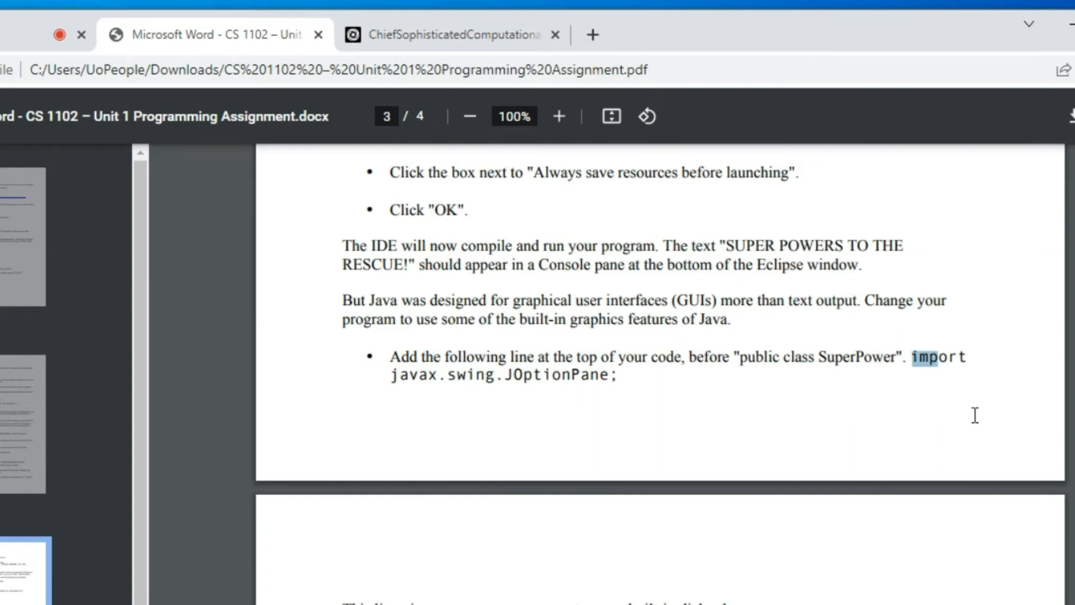
pyautogui.moveTo(1008, 422)
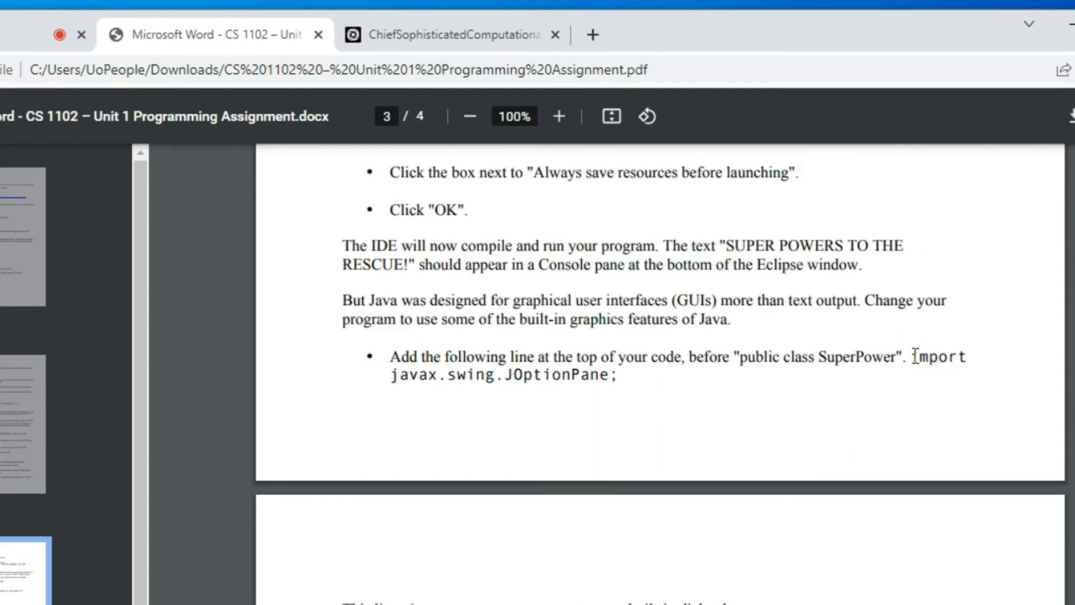
pyautogui.doubleClick(939, 356)
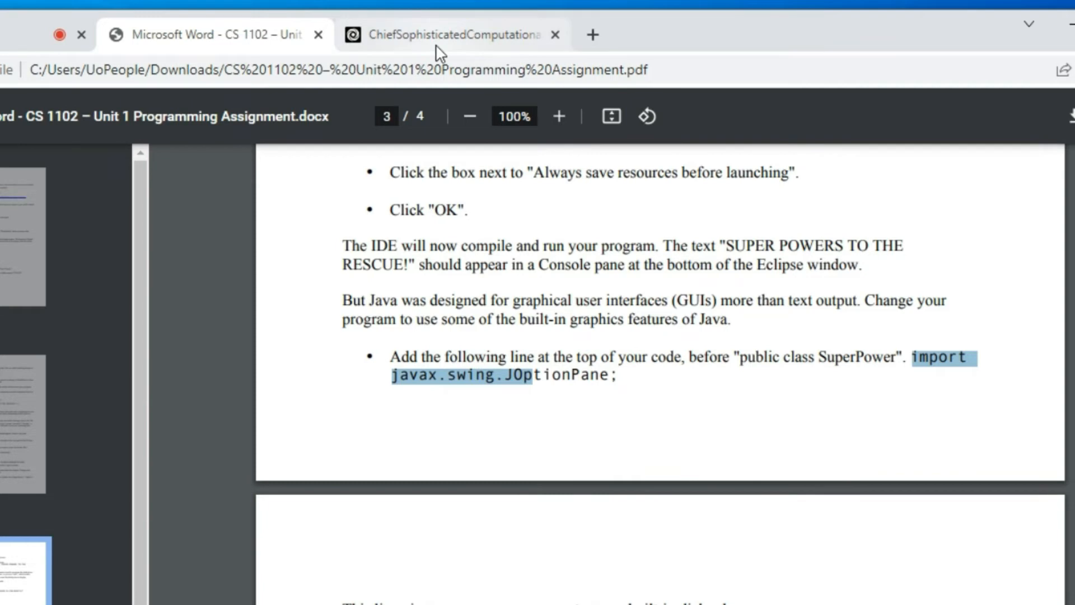
pyautogui.click(451, 35)
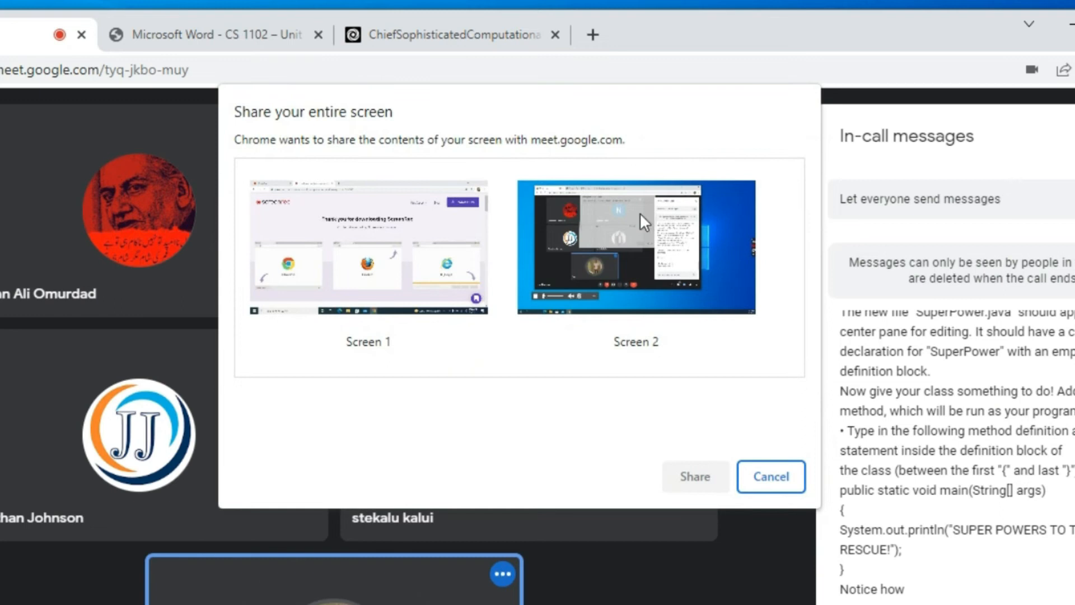
pyautogui.click(634, 245)
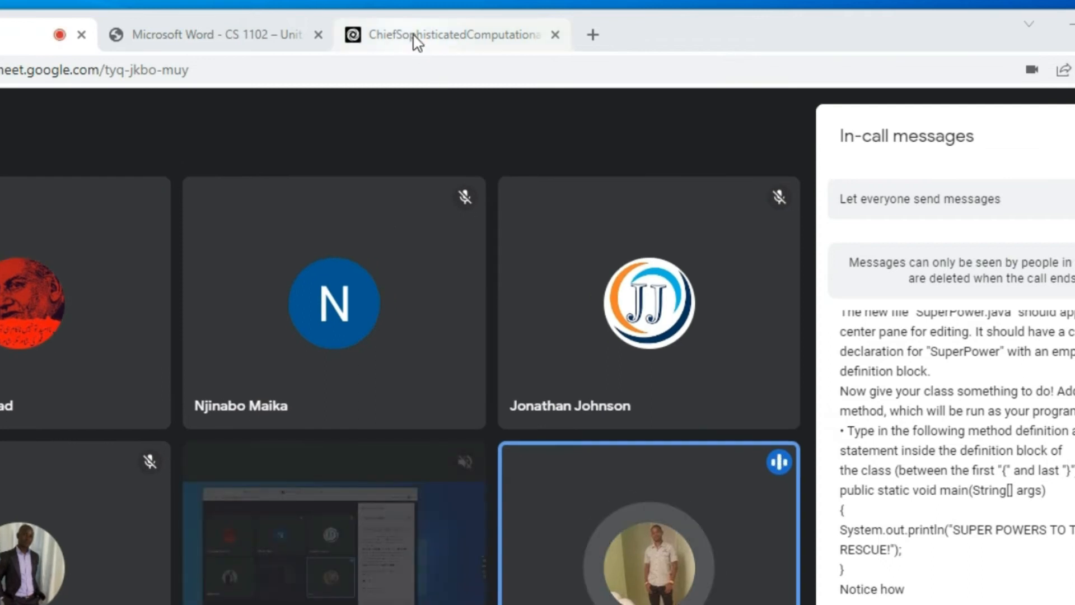
pyautogui.click(213, 35)
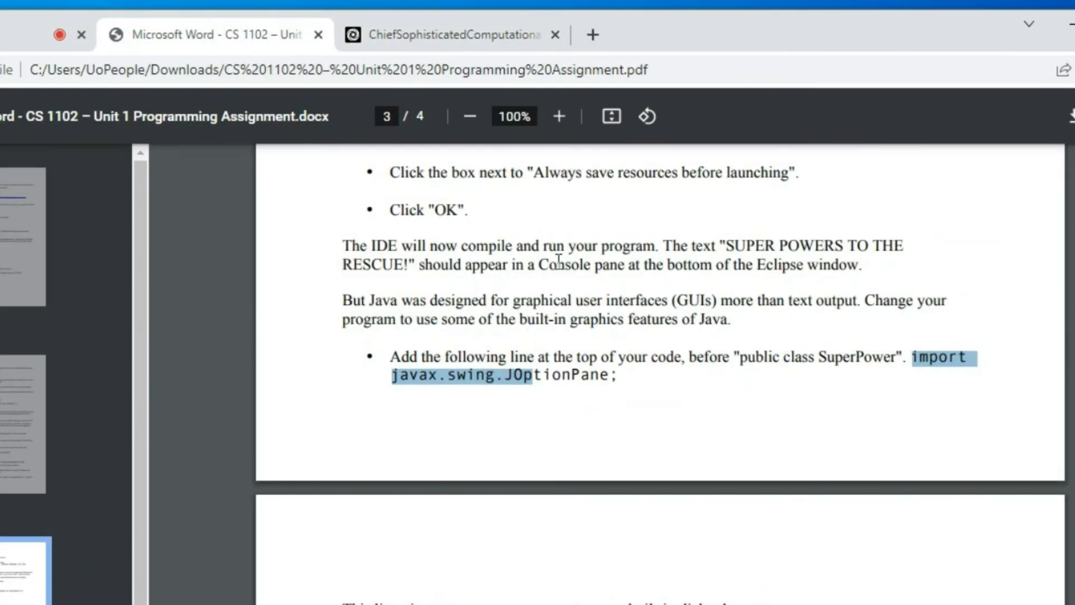
pyautogui.moveTo(511, 149)
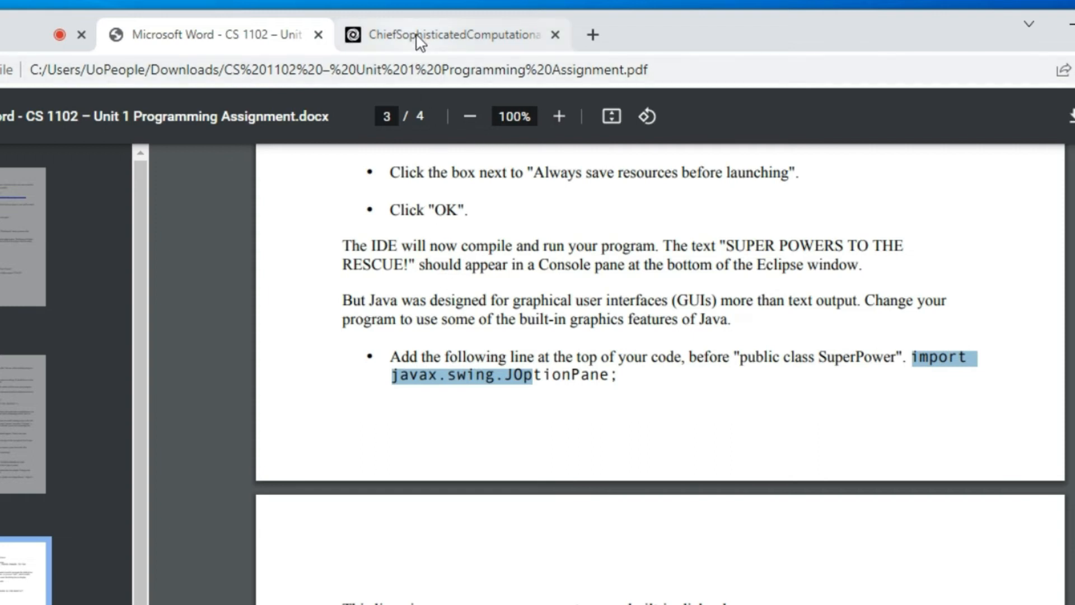
# - Begin line 1 of Main.java with import javax.swing., checking the assignment wording
pyautogui.click(446, 35)
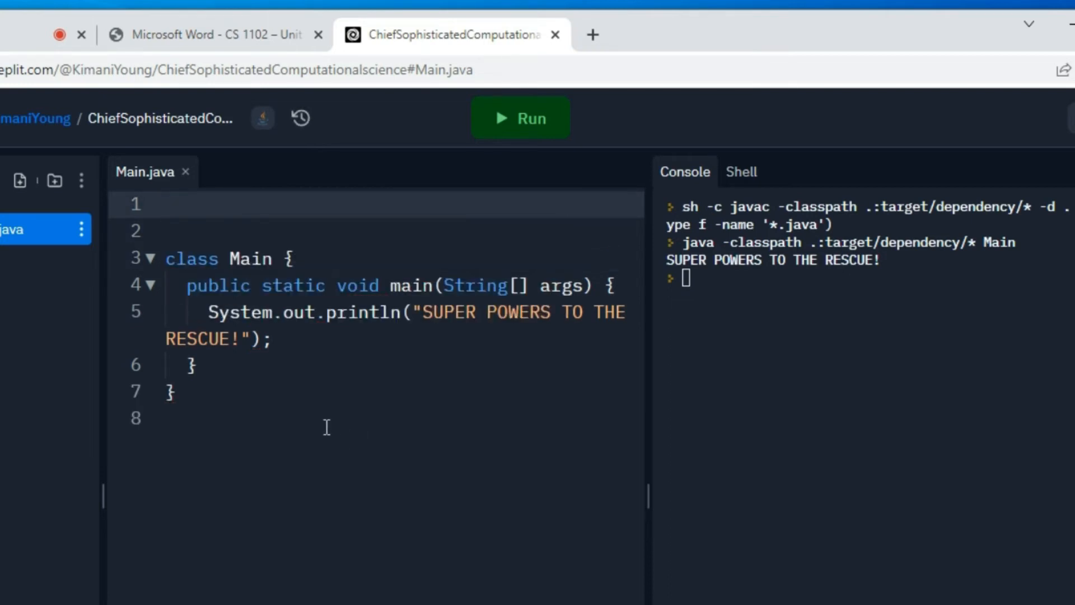
pyautogui.write('import')
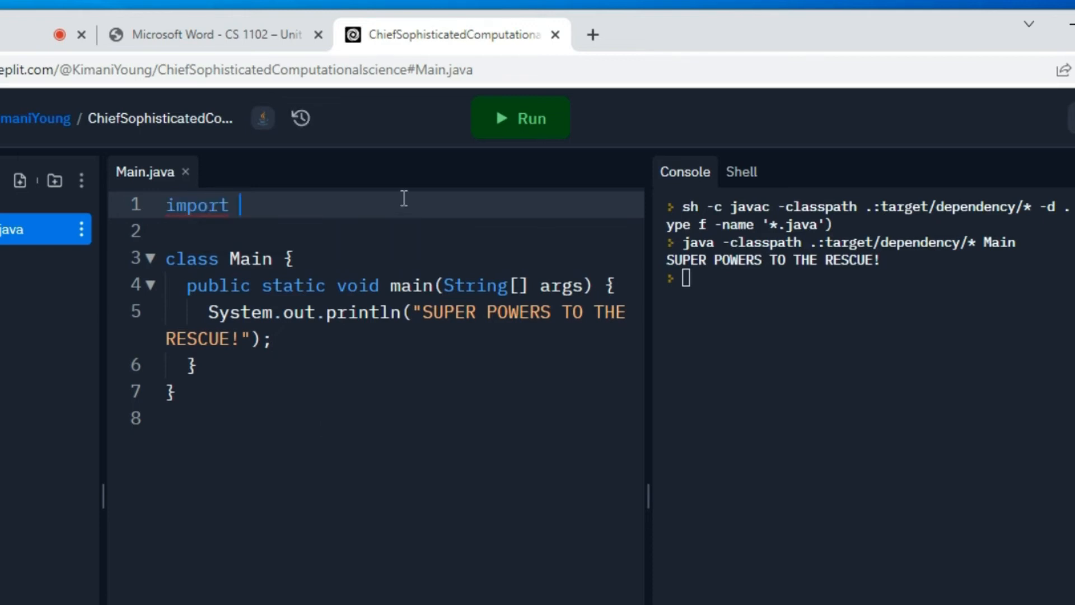
pyautogui.click(213, 35)
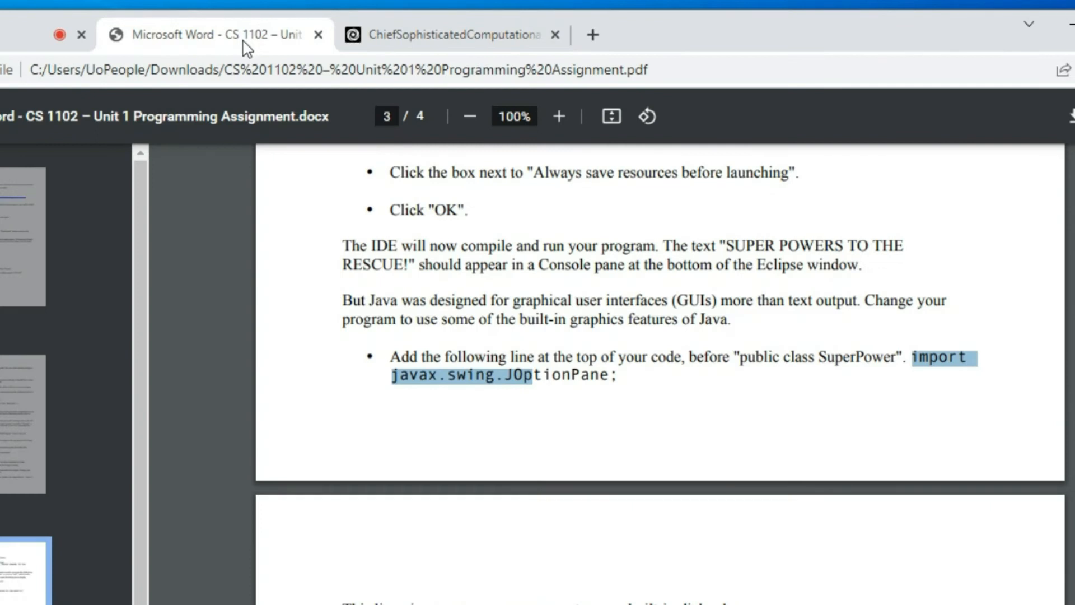
pyautogui.click(452, 34)
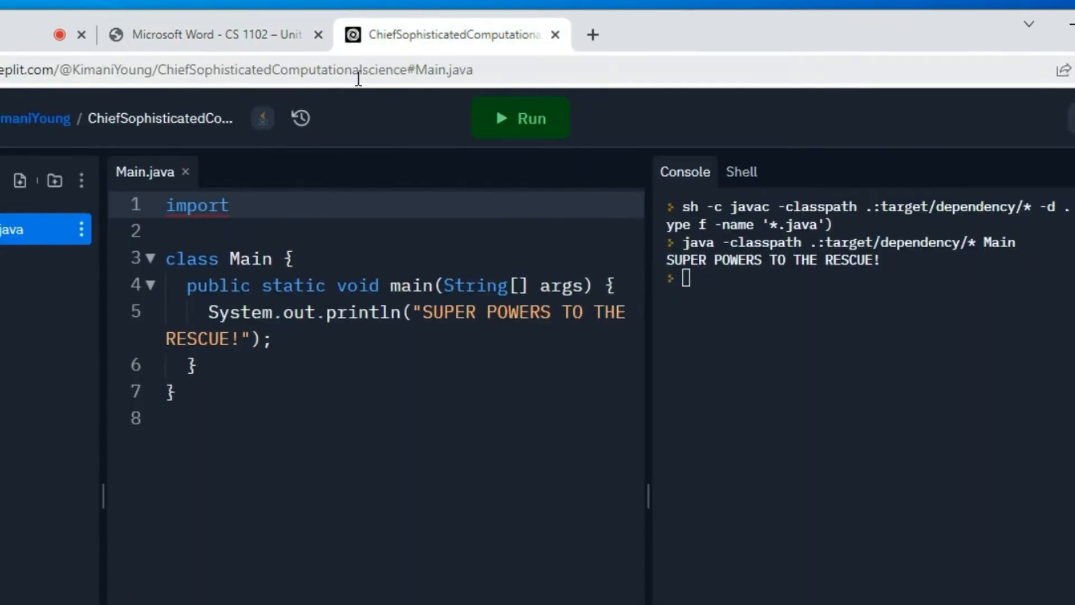
pyautogui.write('java')
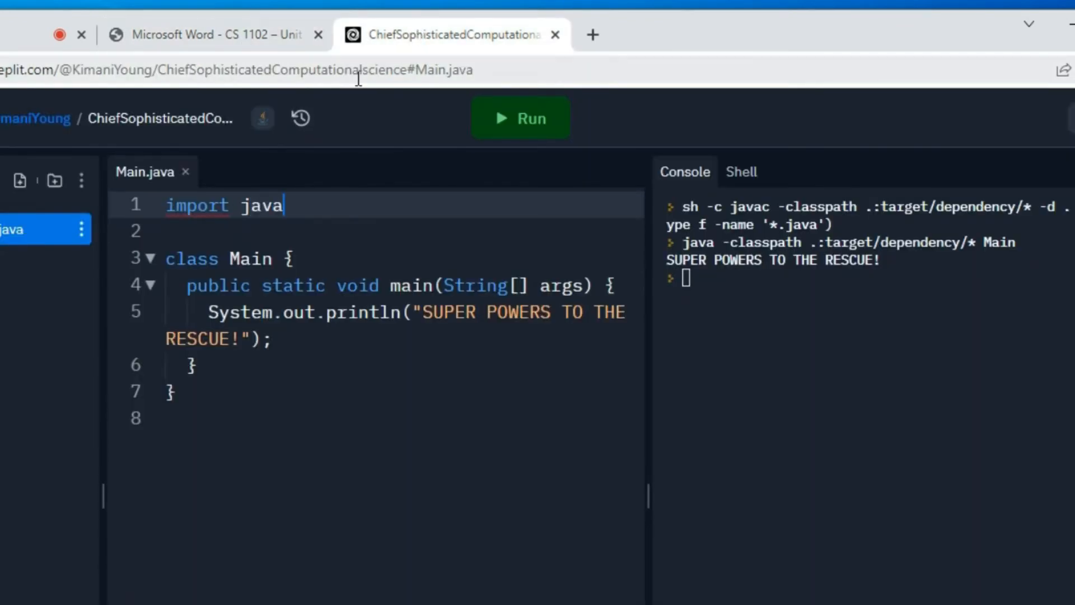
pyautogui.write('x.swing.')
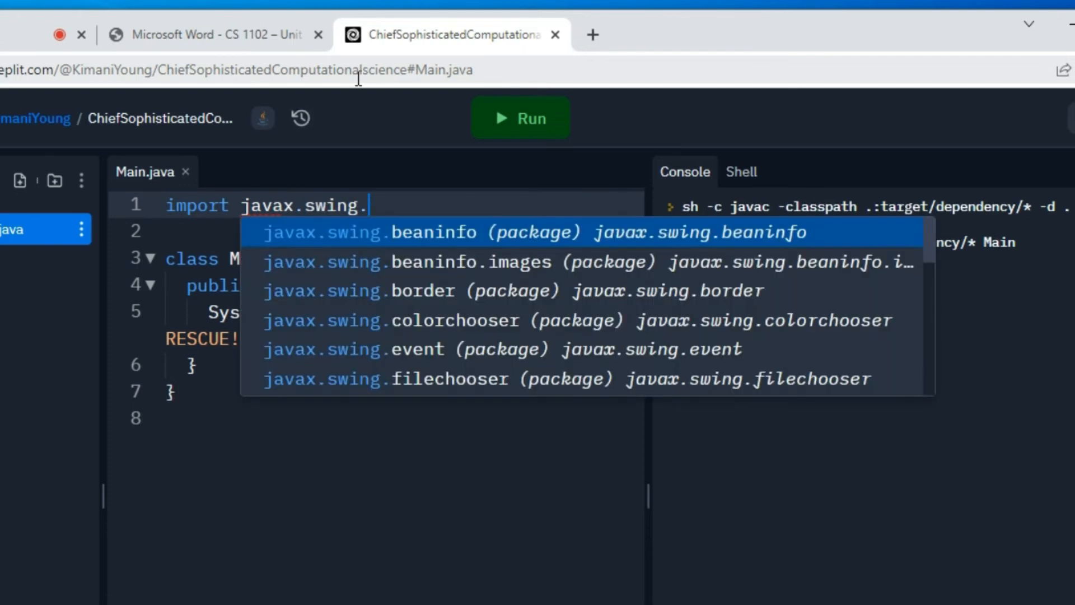
# - Finish the line as import javax.swing.JOptionPane; verifying against the assignment
pyautogui.click(213, 35)
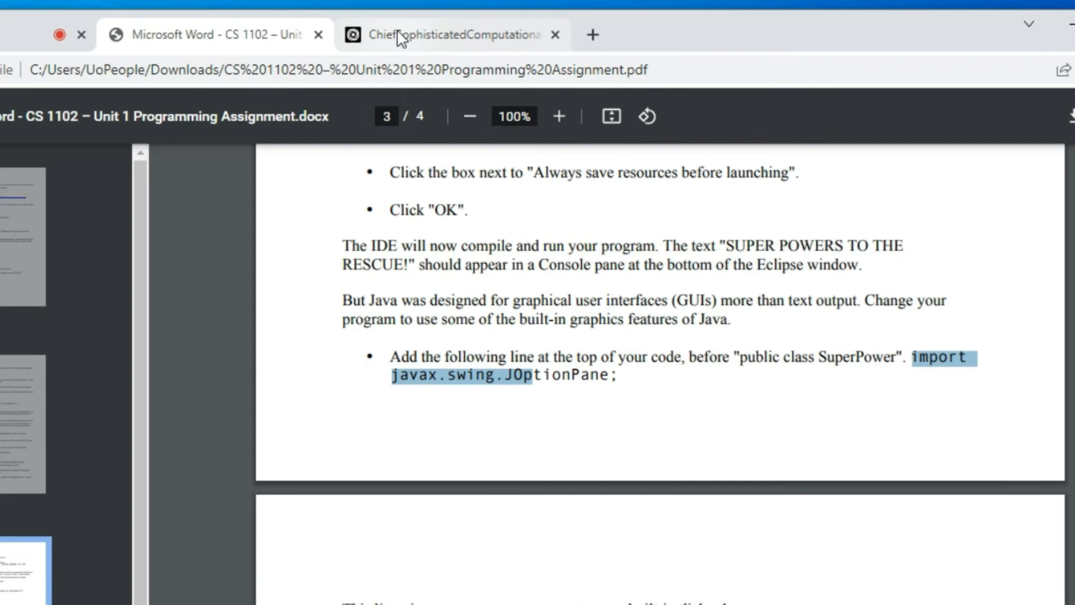
pyautogui.click(446, 35)
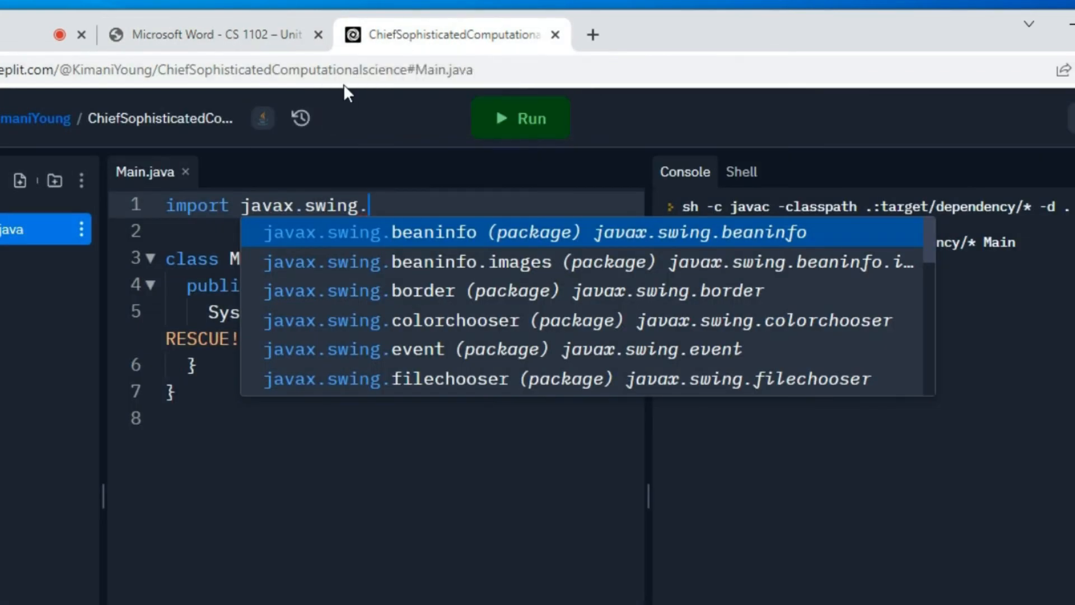
pyautogui.write('JO')
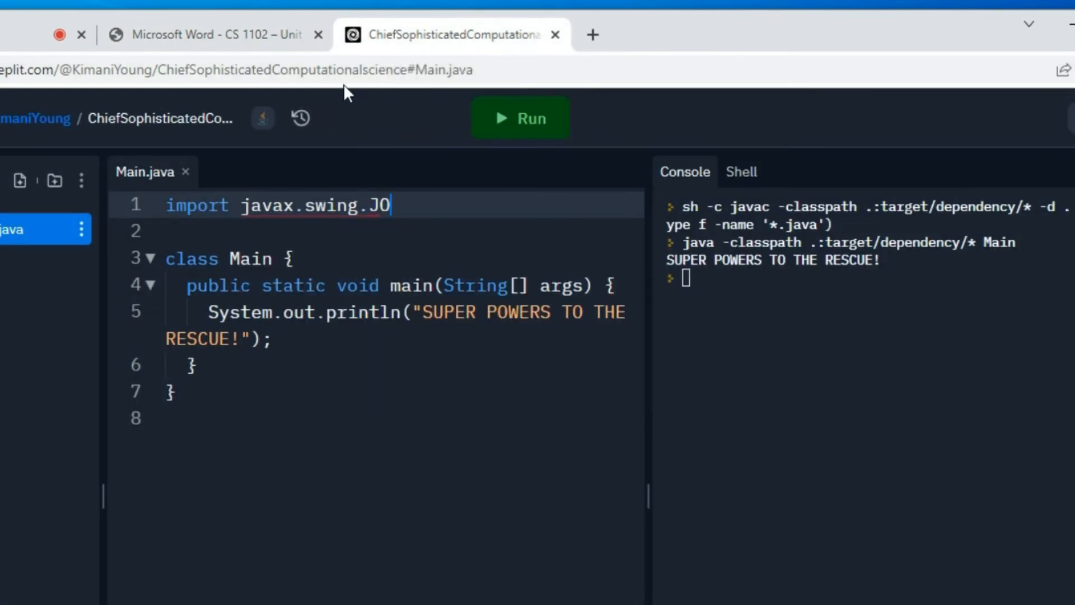
pyautogui.write('ption')
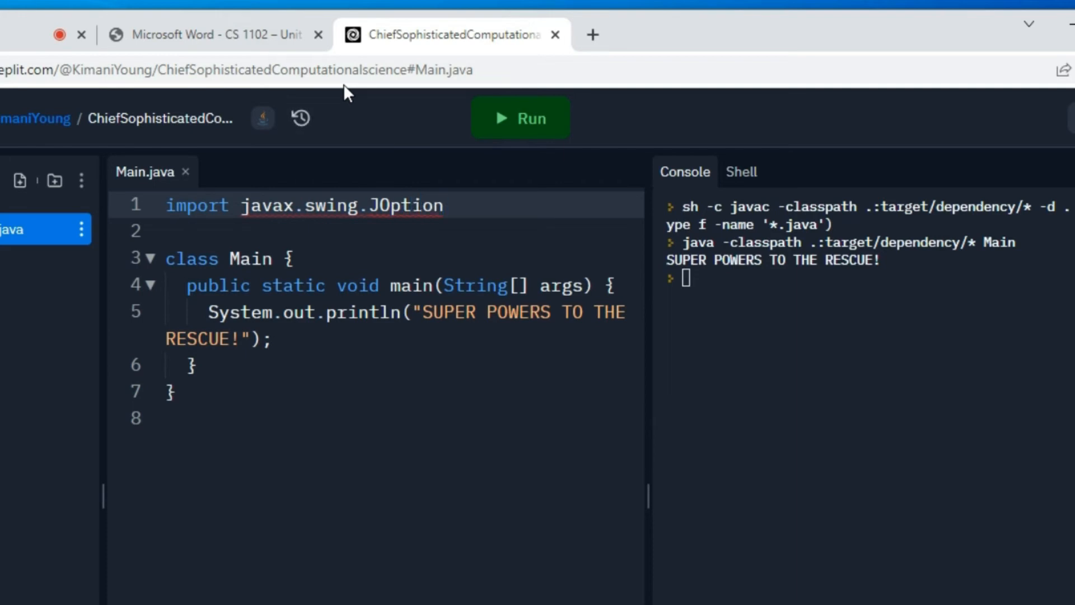
pyautogui.click(216, 35)
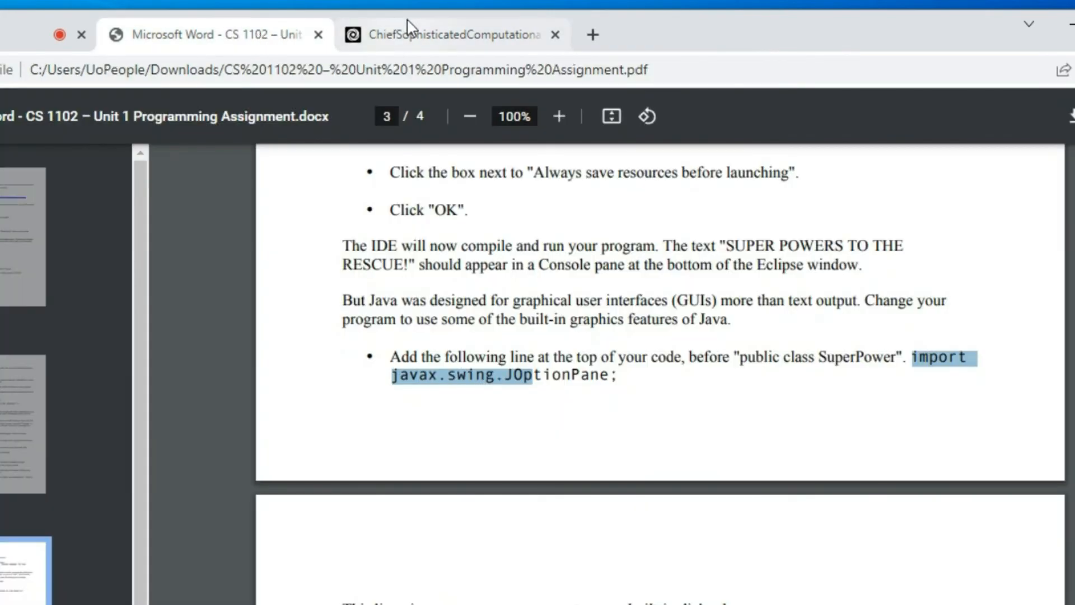
pyautogui.click(449, 35)
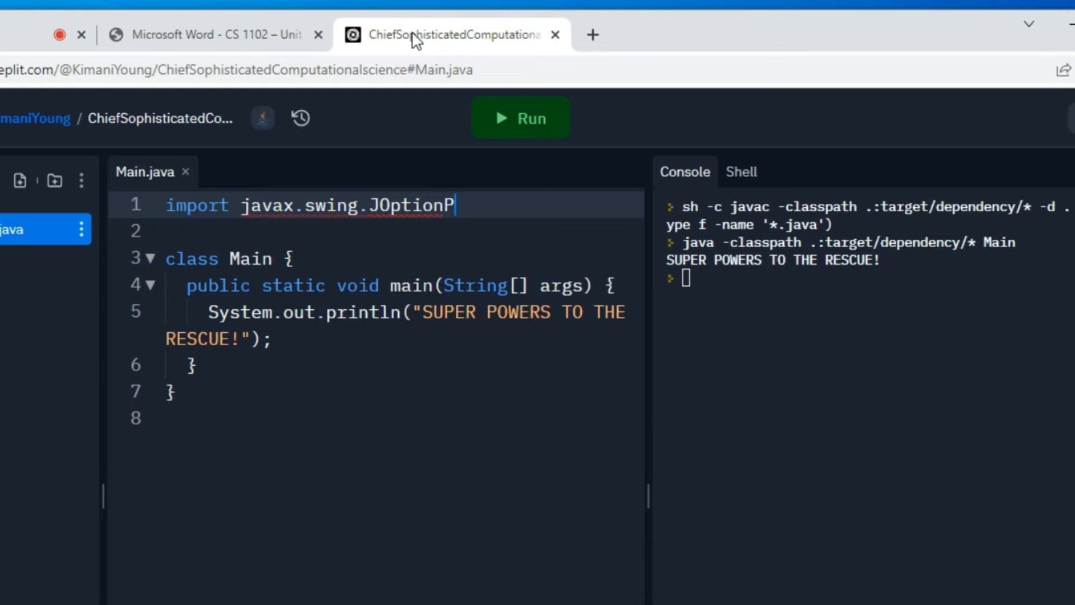
pyautogui.write('ane;')
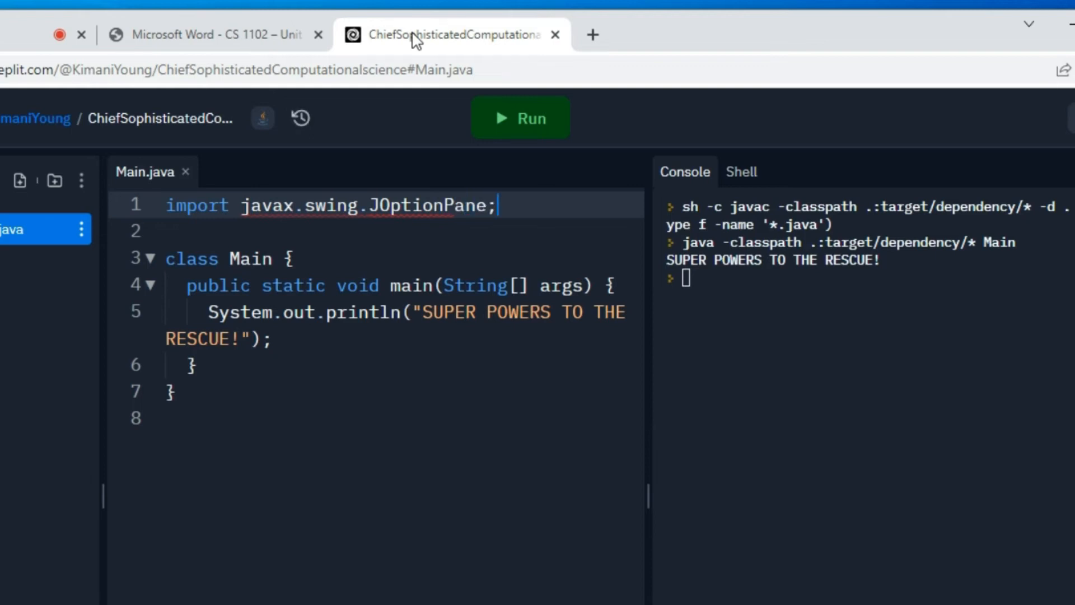
pyautogui.moveTo(230, 319)
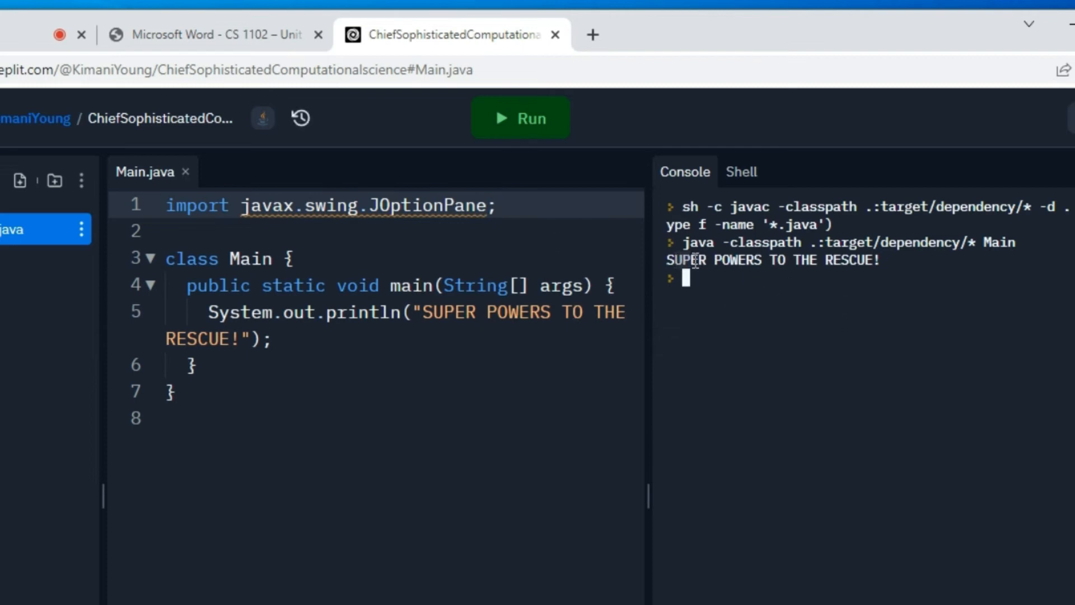
pyautogui.moveTo(252, 101)
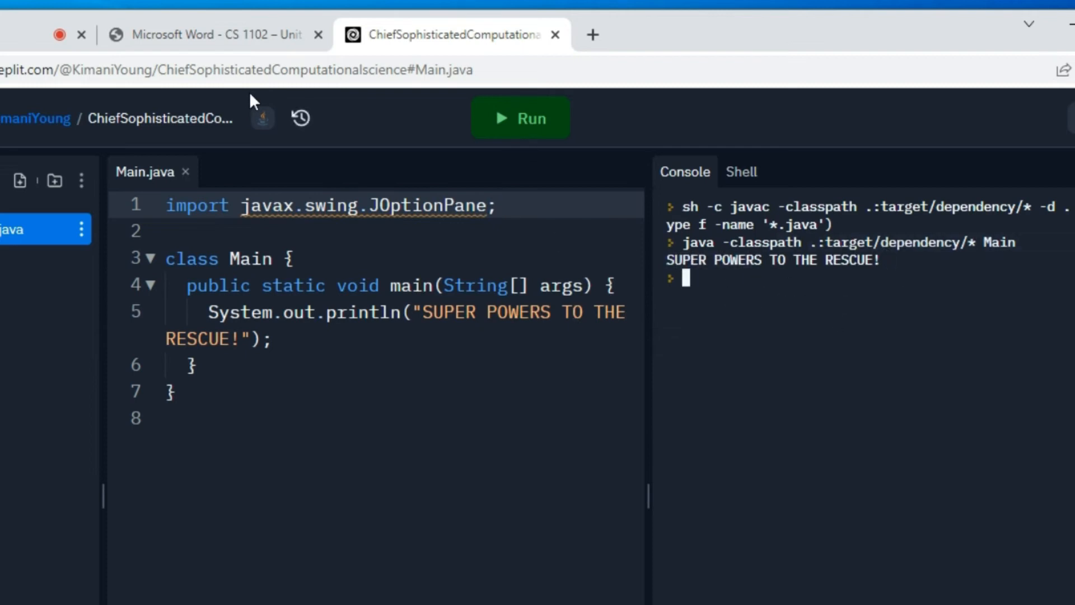
# - Replace println with JOptionPane.showMessageDialog(null,"SUPER POWERS TO THE RESCUE!"); and run it
pyautogui.click(213, 35)
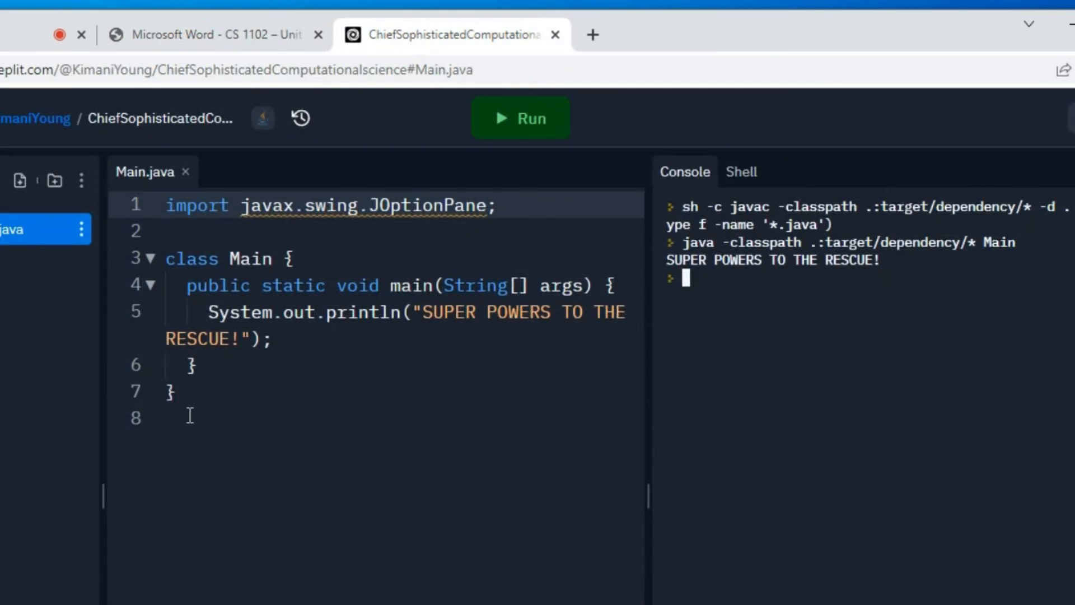
pyautogui.click(189, 416)
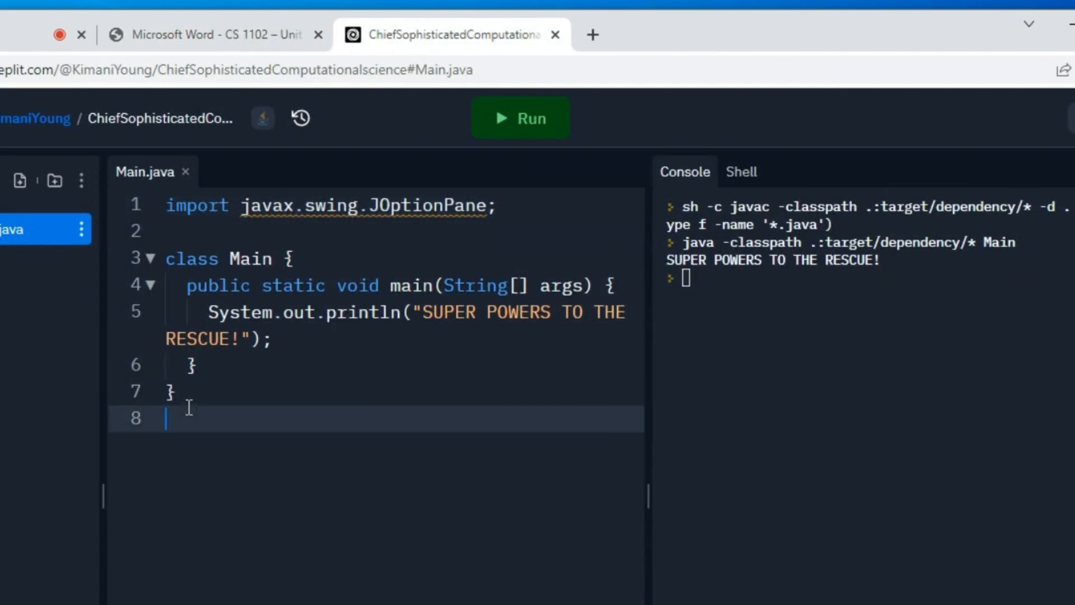
pyautogui.click(272, 339)
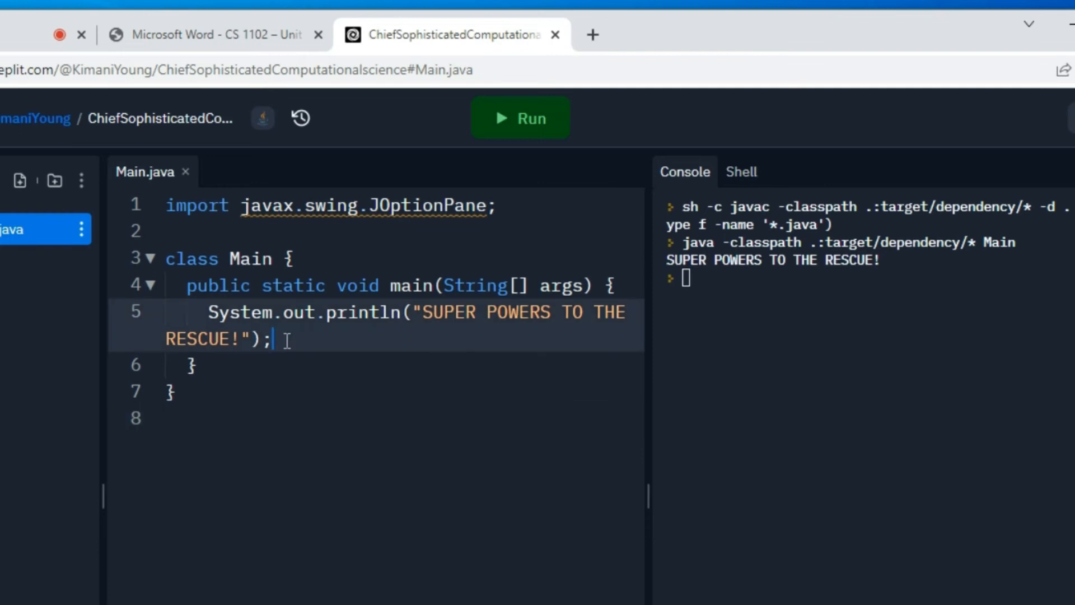
pyautogui.click(521, 118)
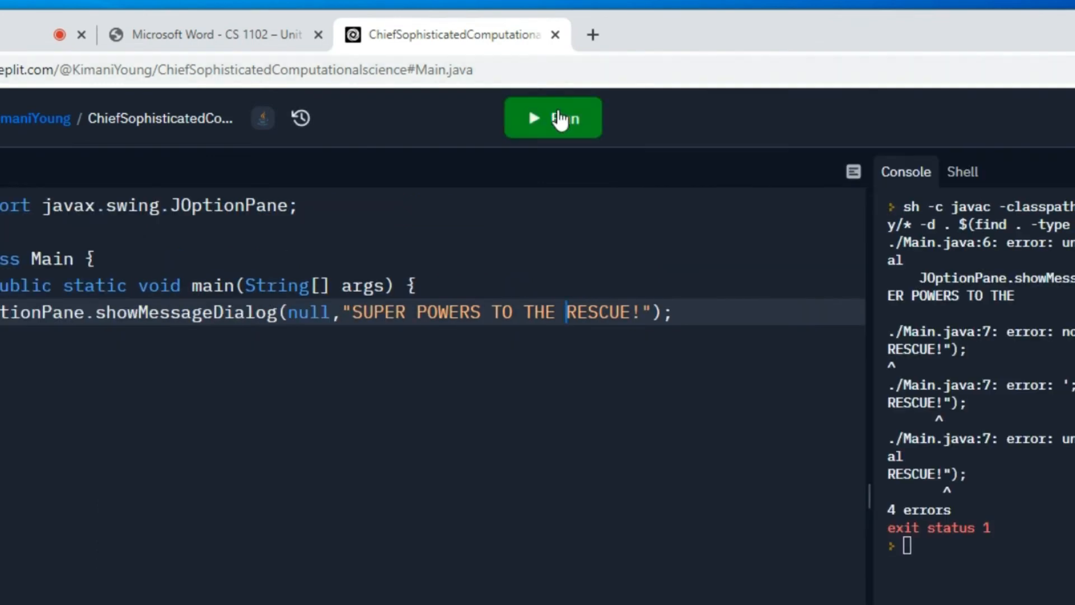
# - Run the program so the dialog shows SUPER POWERS TO THE RESCUE!, then dismiss it with OK
pyautogui.click(552, 118)
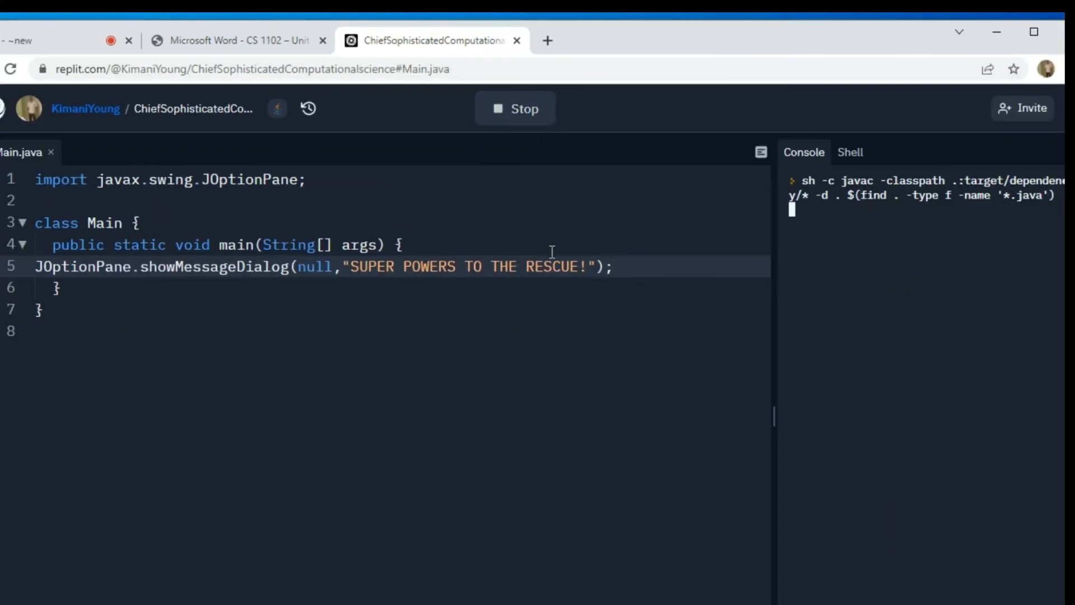
pyautogui.moveTo(529, 346)
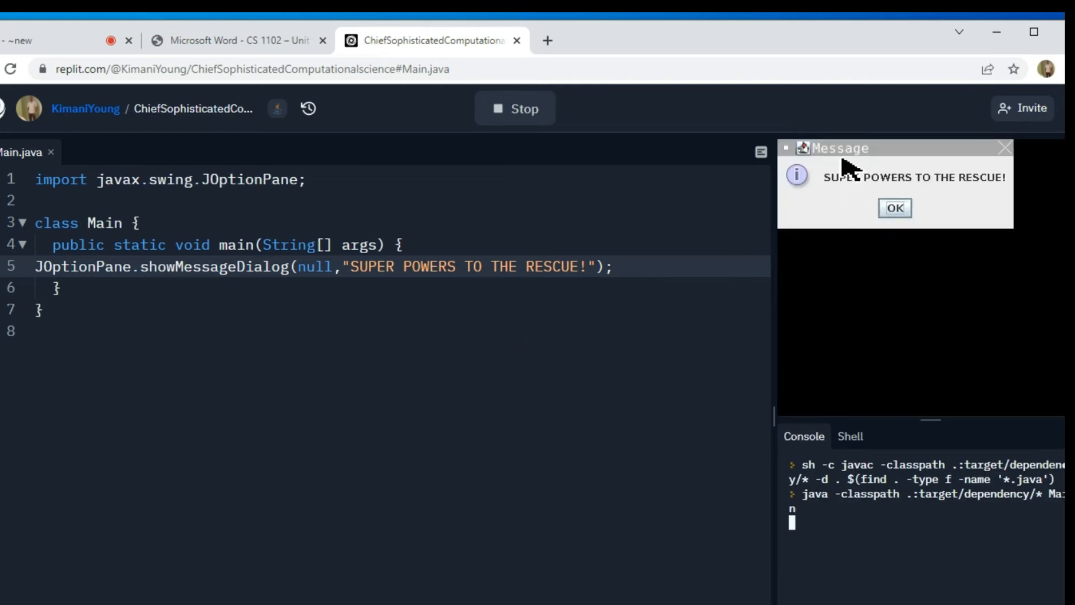
pyautogui.moveTo(836, 148); pyautogui.dragTo(885, 177)
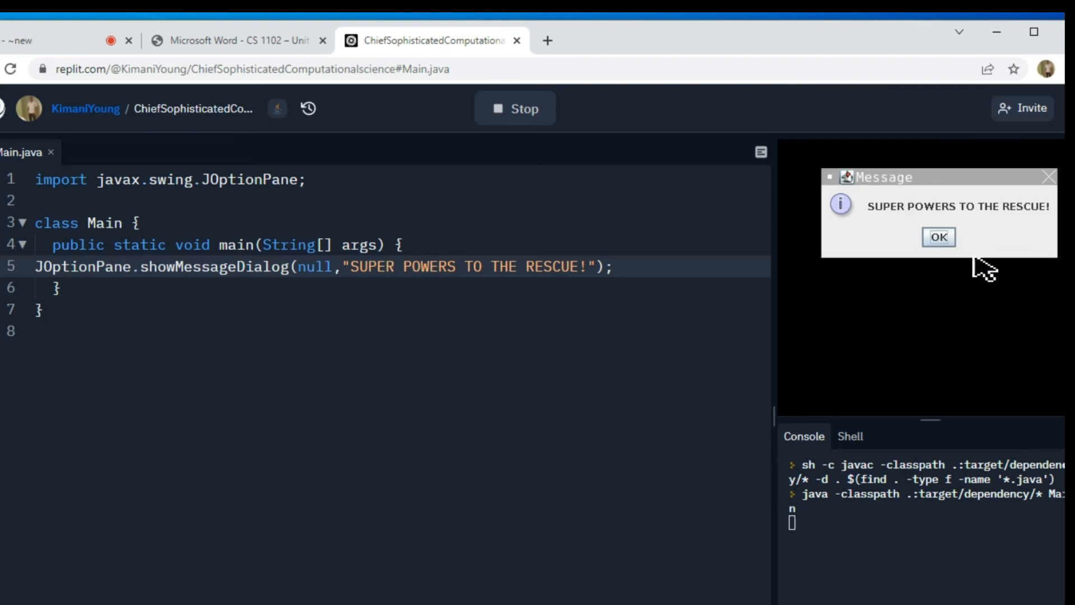
pyautogui.moveTo(939, 236)
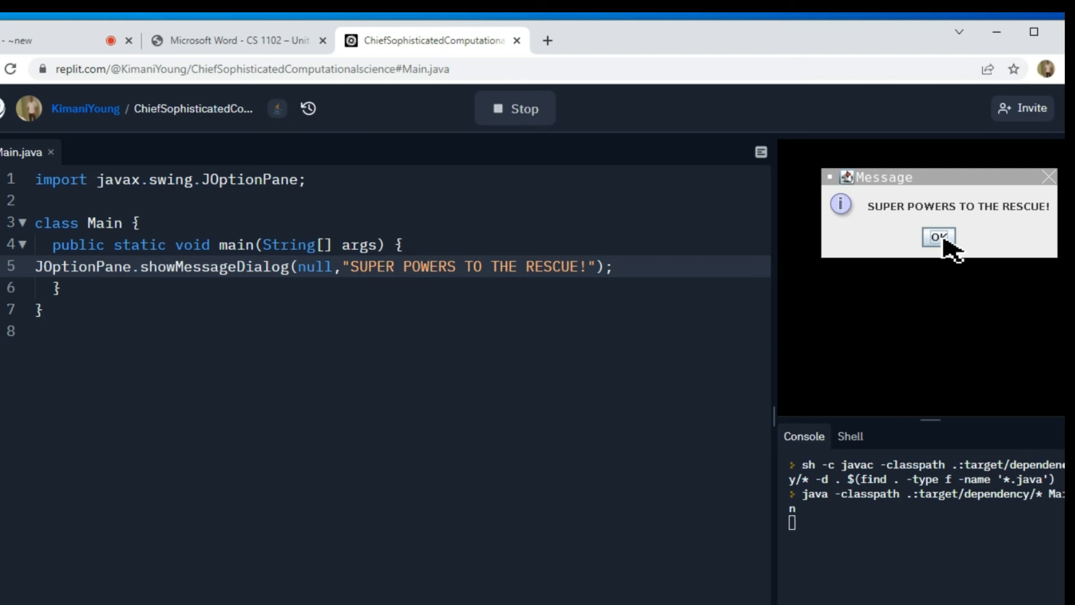
pyautogui.click(939, 237)
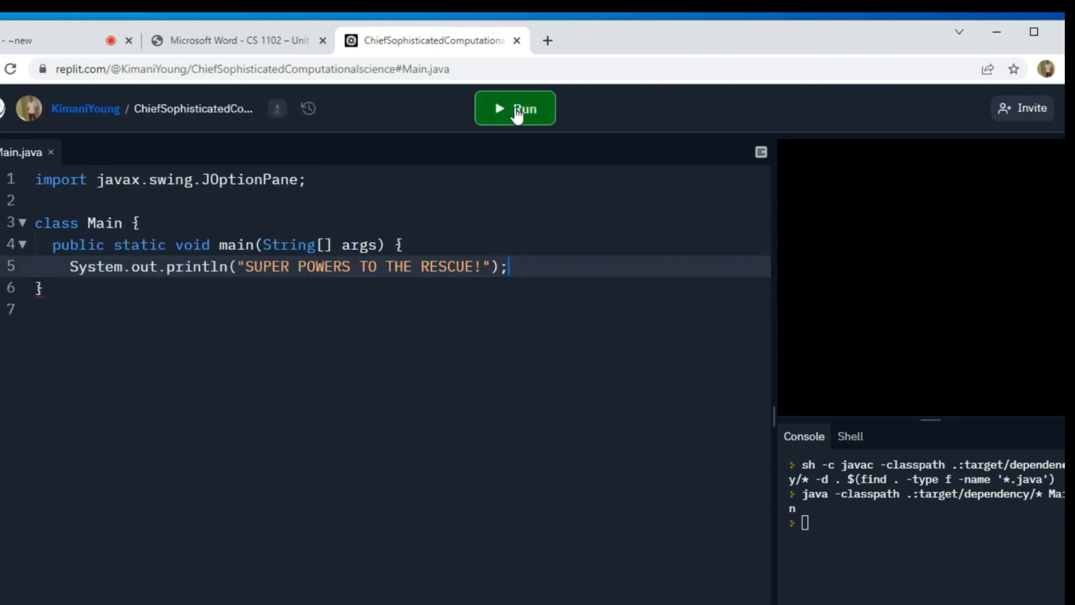
# - Run the println version, fix the end-of-file error with a closing brace, and rerun
pyautogui.click(515, 108)
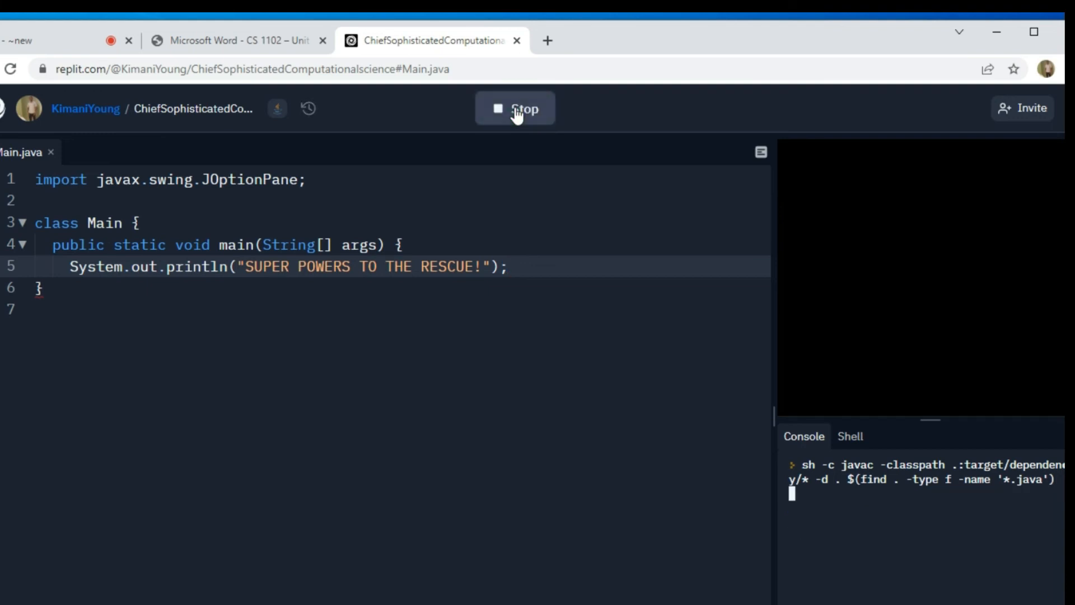
pyautogui.moveTo(927, 273)
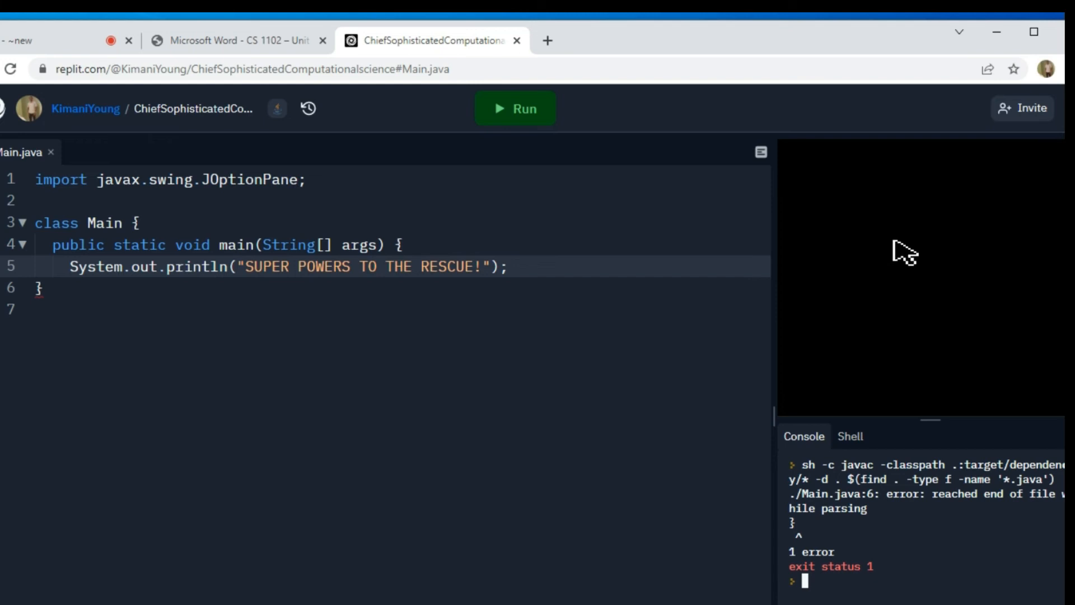
pyautogui.moveTo(717, 298)
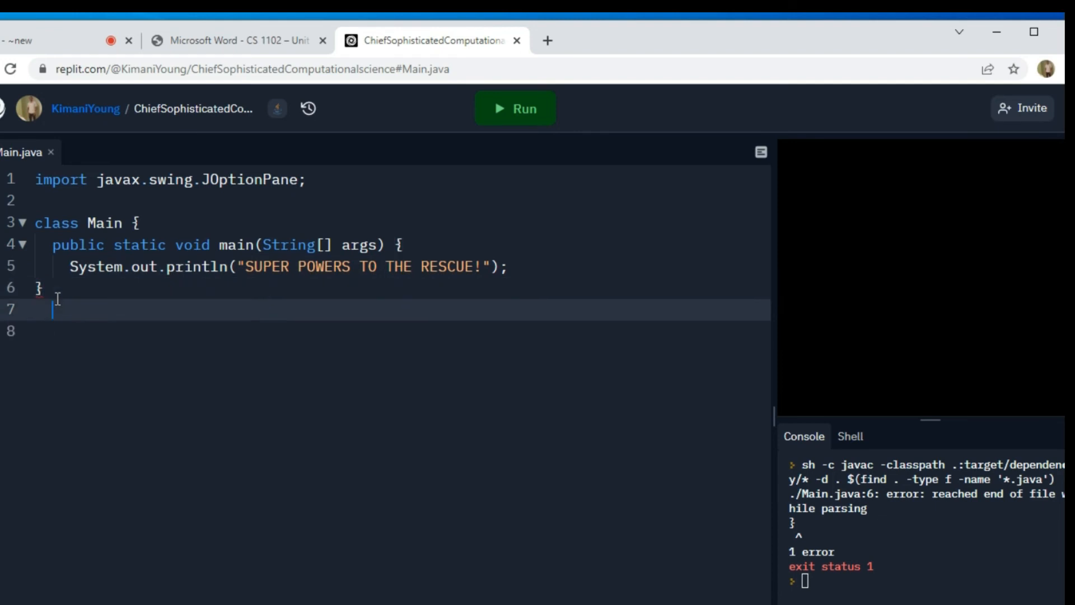
pyautogui.write('}')
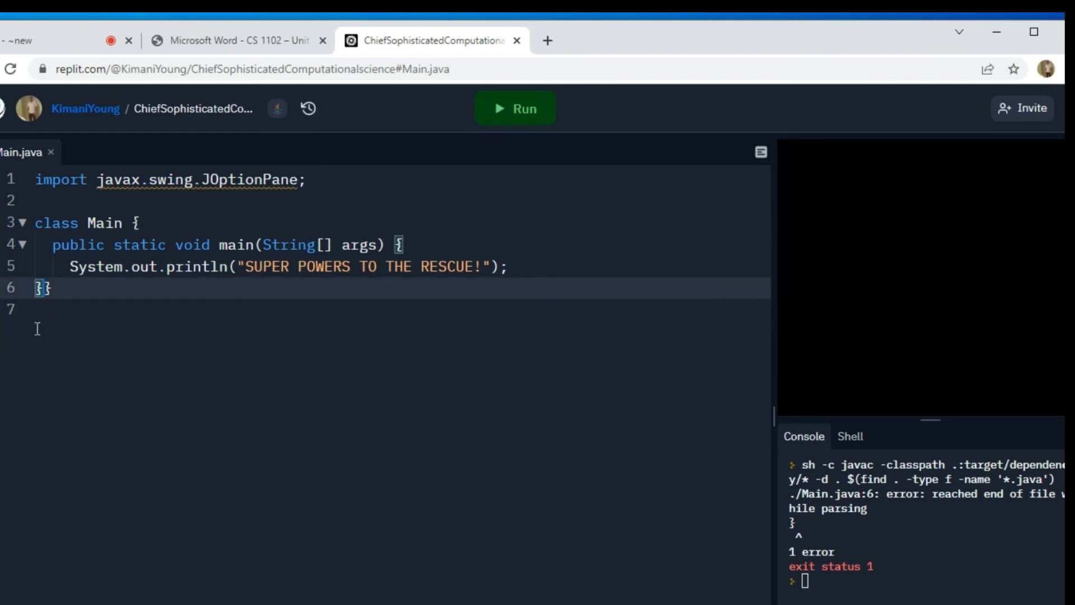
pyautogui.press('Enter')
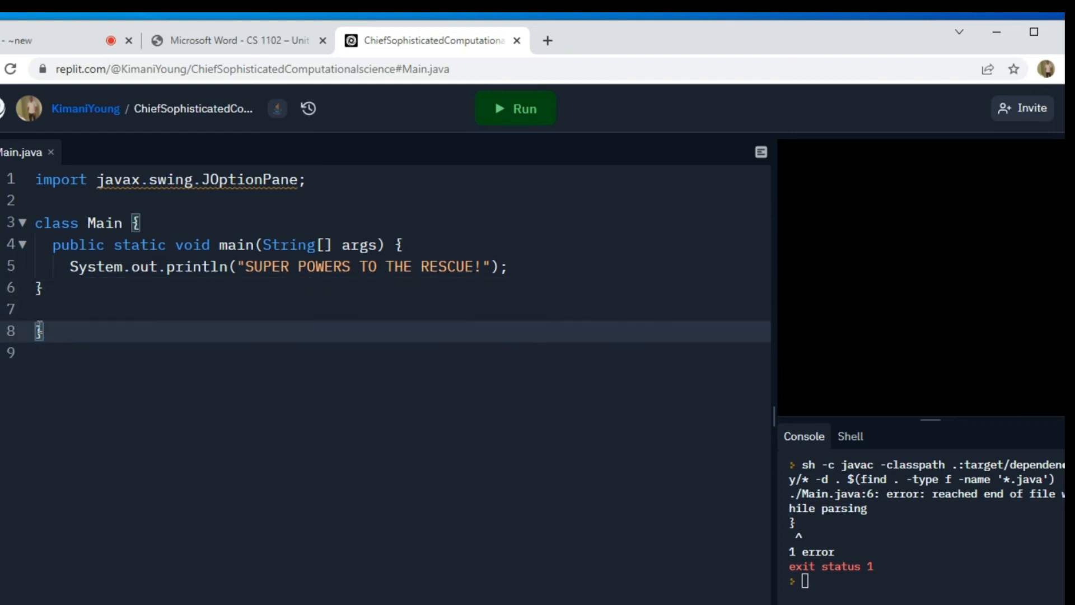
pyautogui.click(515, 109)
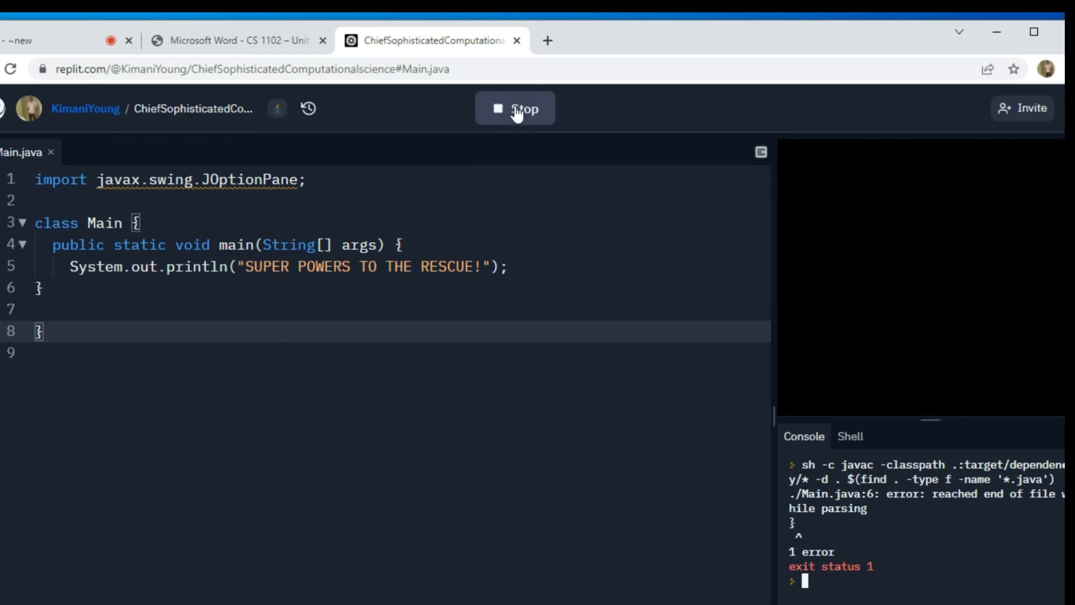
# - Let the rerun print SUPER POWERS TO THE RESCUE!, then switch to the assignment document tab
pyautogui.click(515, 109)
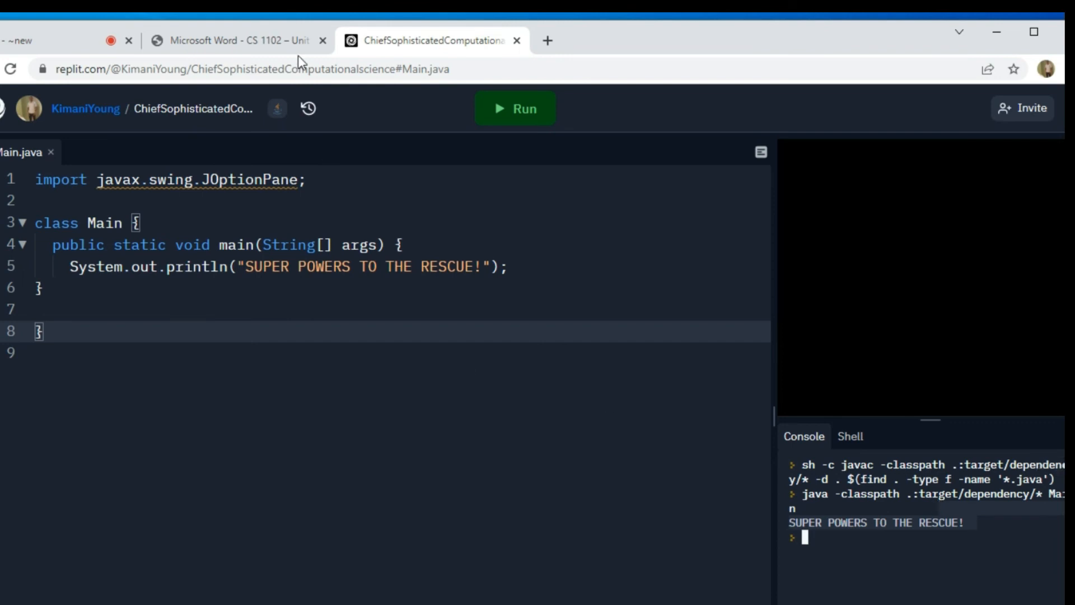
pyautogui.click(236, 40)
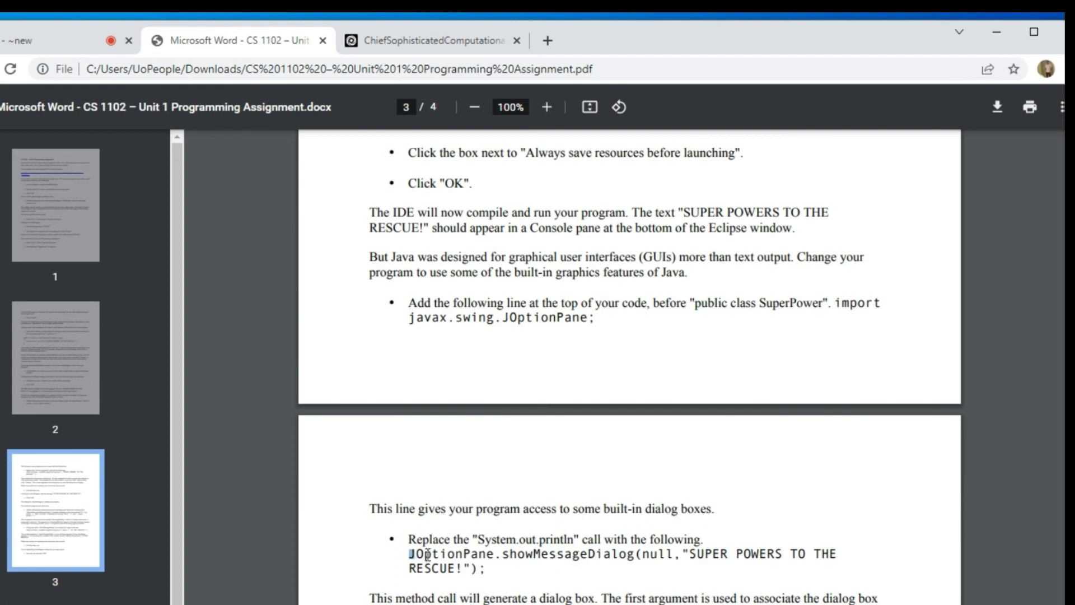
# - Select the JOptionPane.showMessageDialog line in the assignment and return to the Replit project
pyautogui.doubleClick(453, 554)
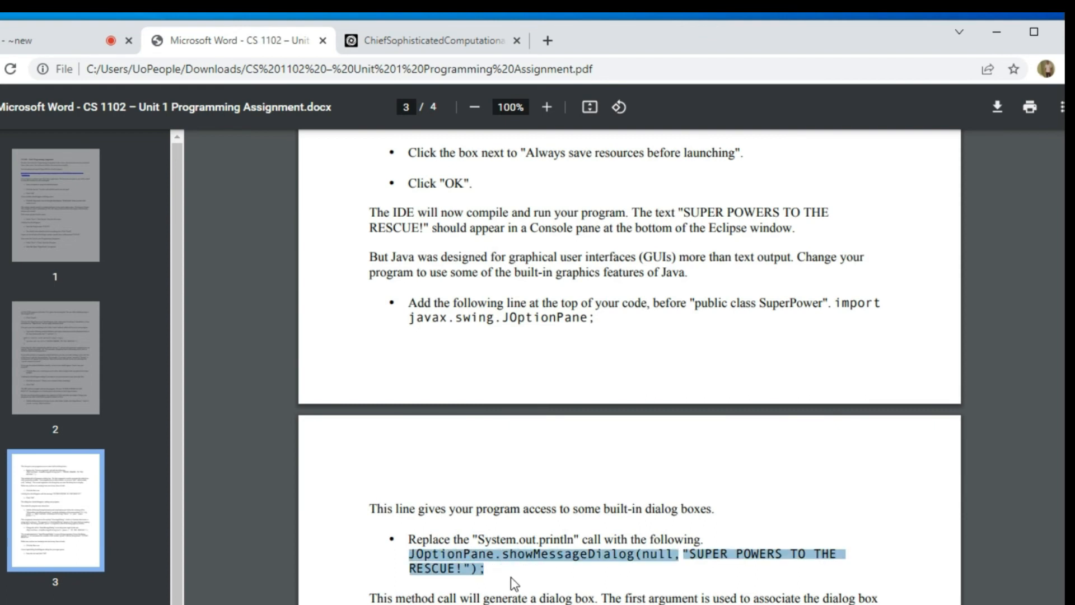
pyautogui.moveTo(383, 32)
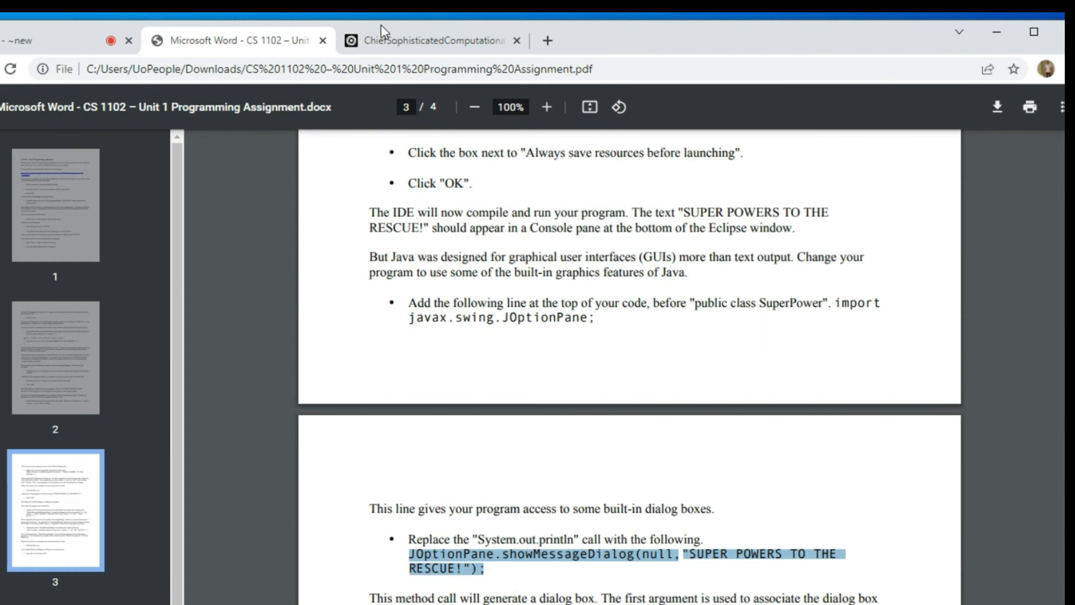
pyautogui.click(432, 41)
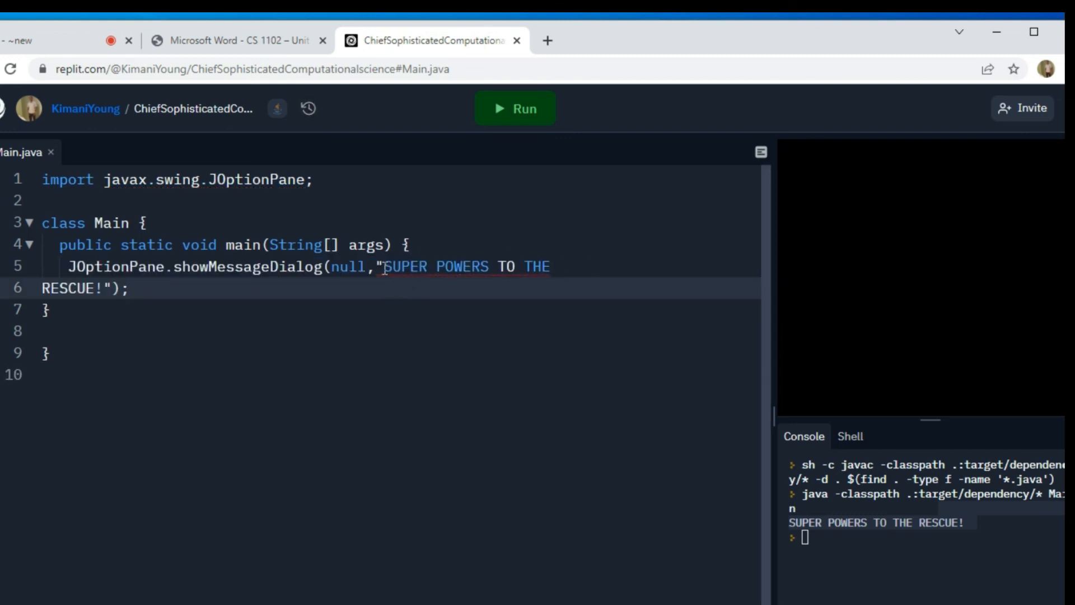
pyautogui.moveTo(385, 266)
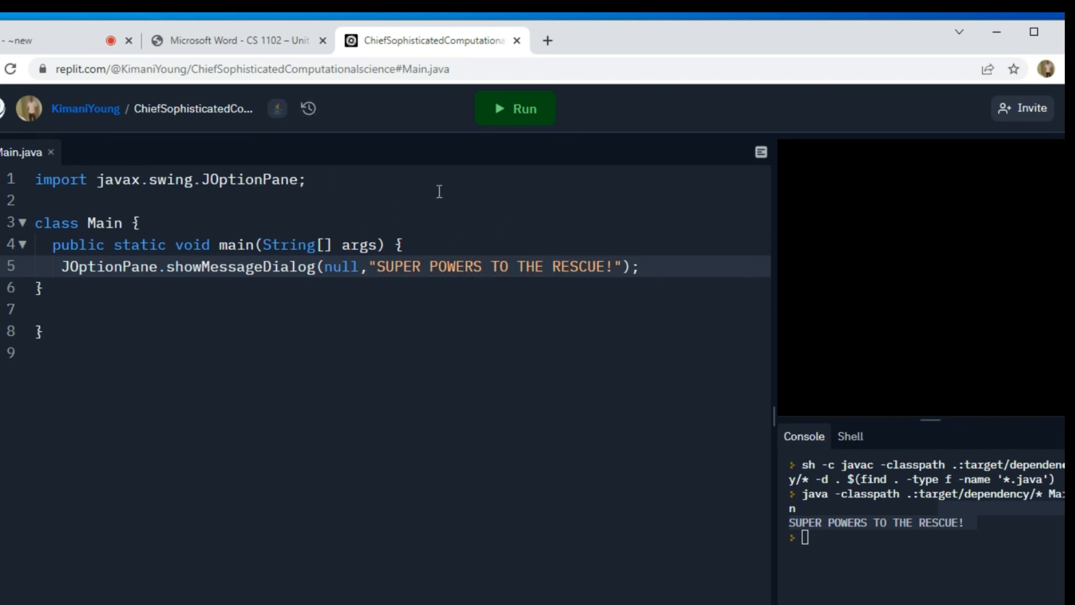
# - Run Main to show the SUPER POWERS TO THE RESCUE! dialog and dismiss it with OK
pyautogui.click(516, 108)
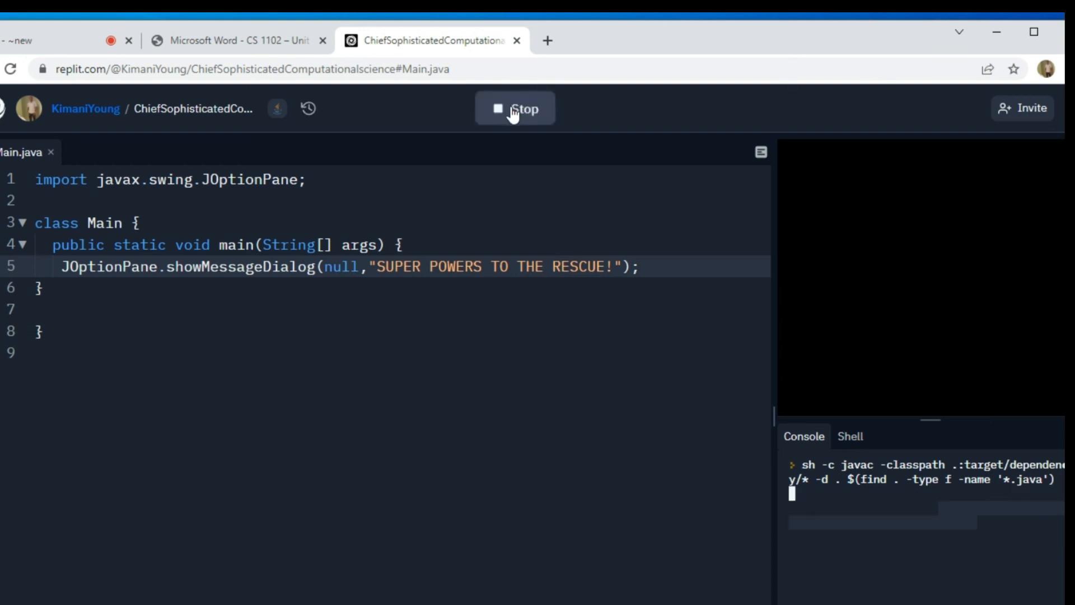
pyautogui.moveTo(884, 389)
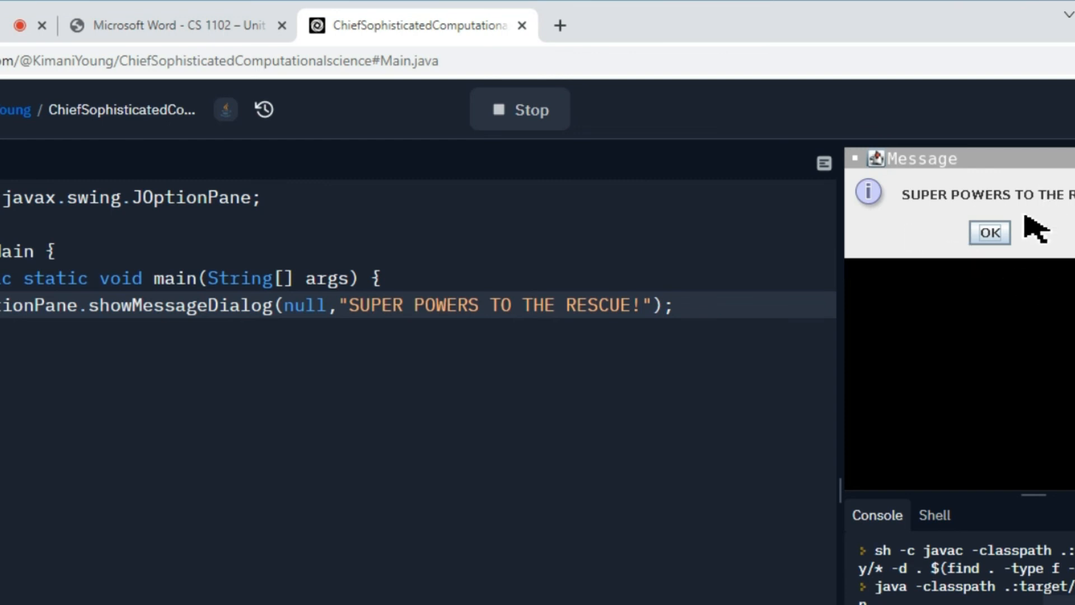
pyautogui.click(990, 232)
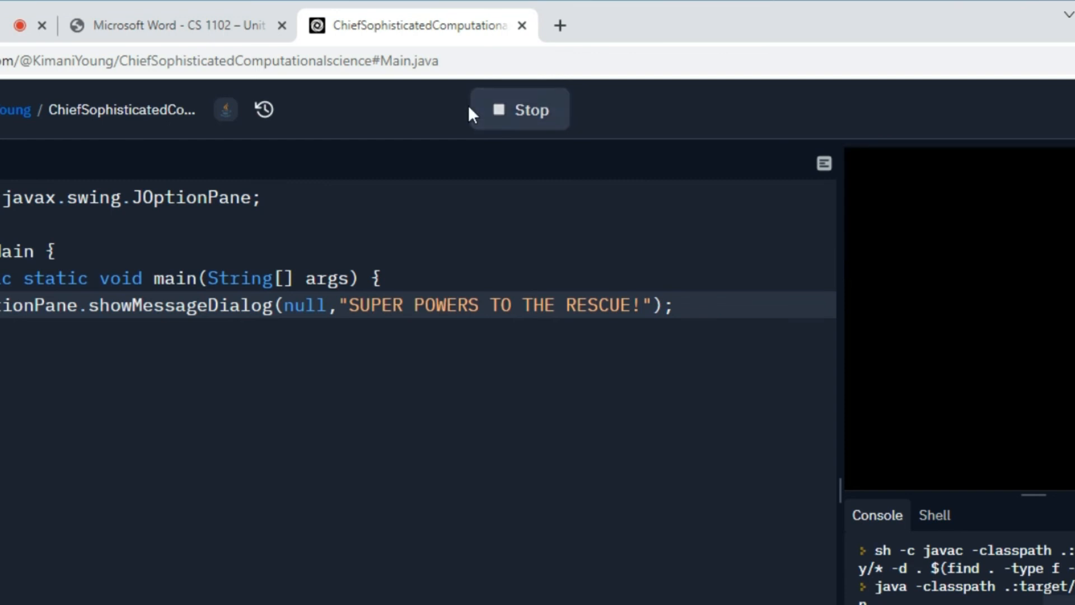
pyautogui.click(175, 26)
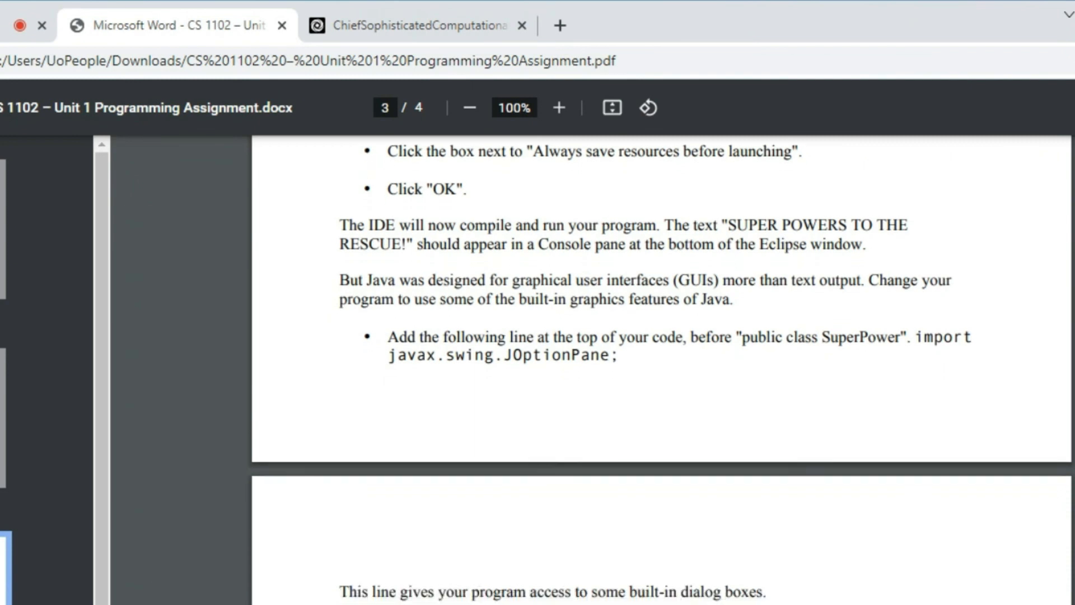
# - Scroll the assignment PDF to review the dialog instructions, then return to the Replit project
pyautogui.scroll(-3)
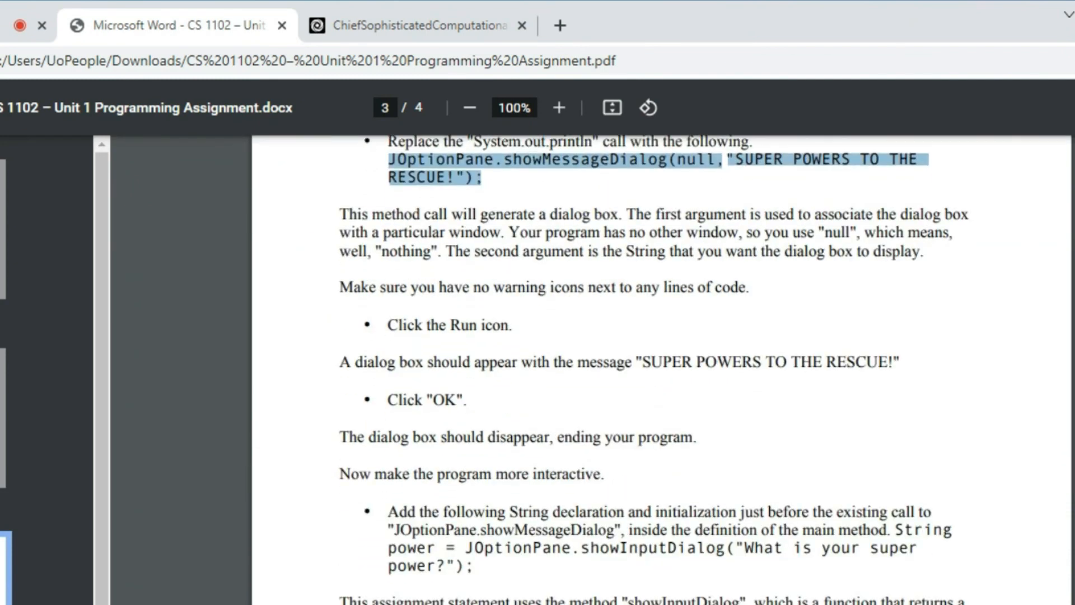
pyautogui.scroll(3)
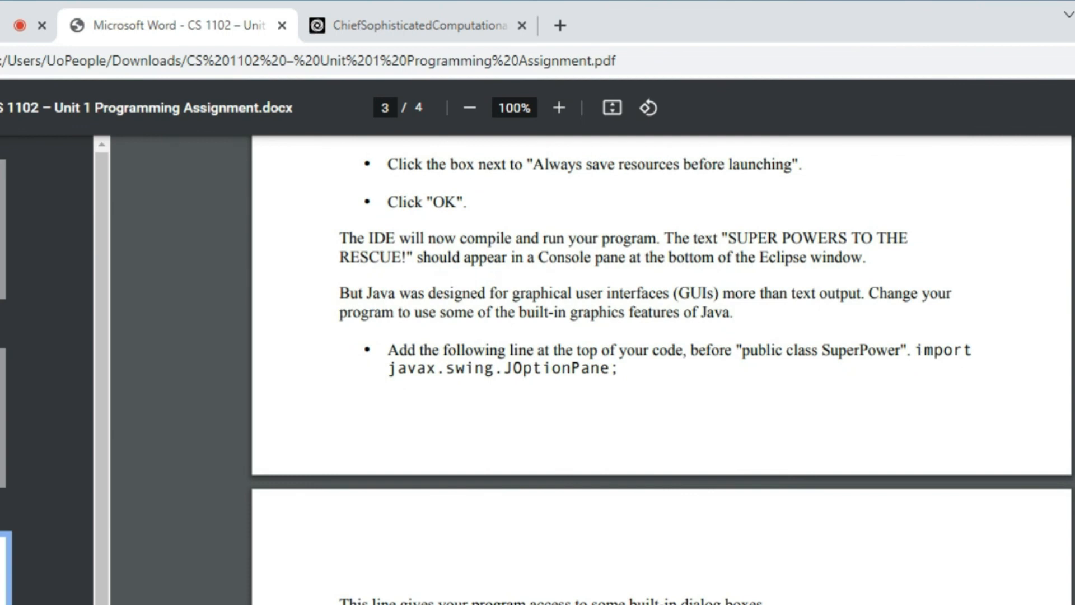
pyautogui.scroll(-3)
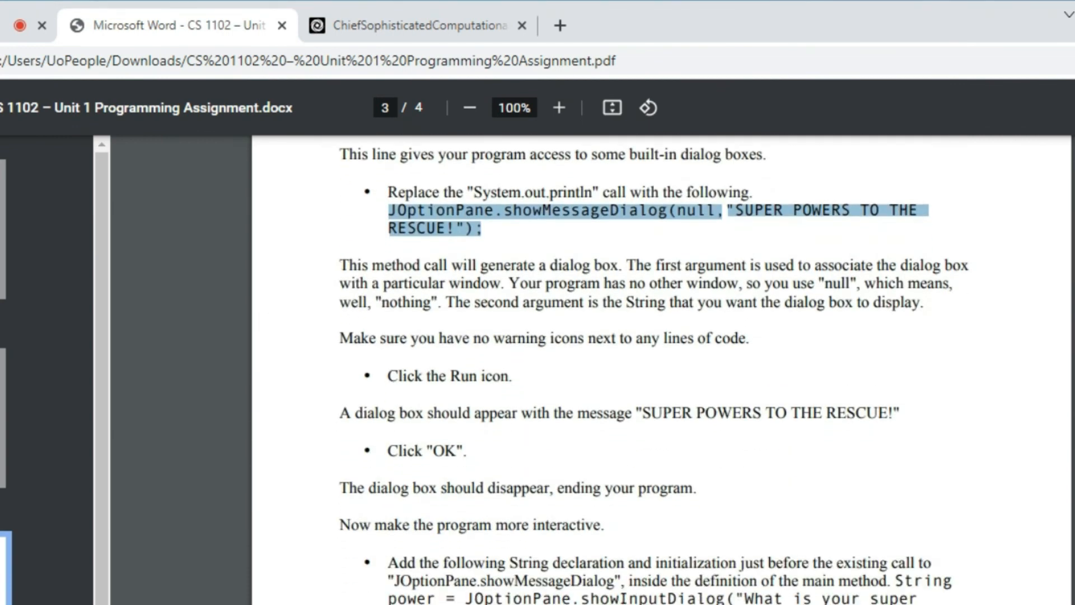
pyautogui.scroll(3)
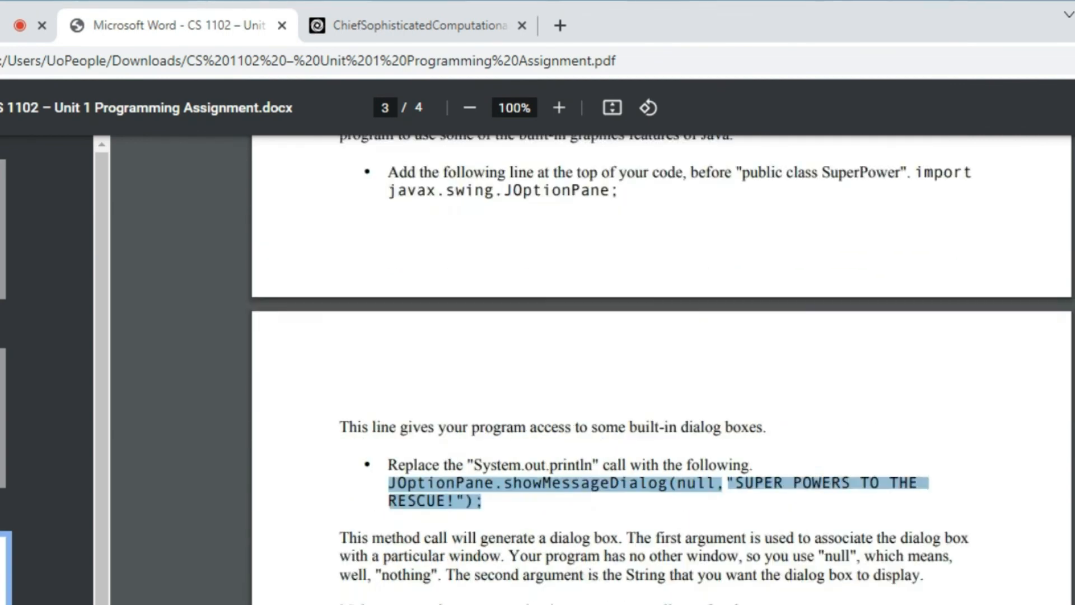
pyautogui.scroll(3)
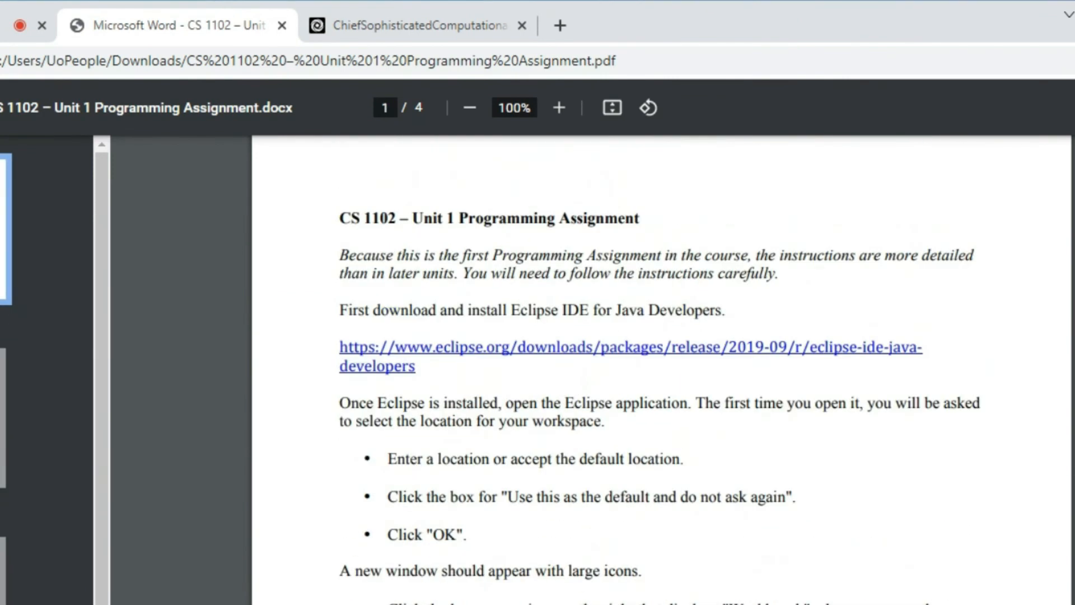
pyautogui.click(417, 26)
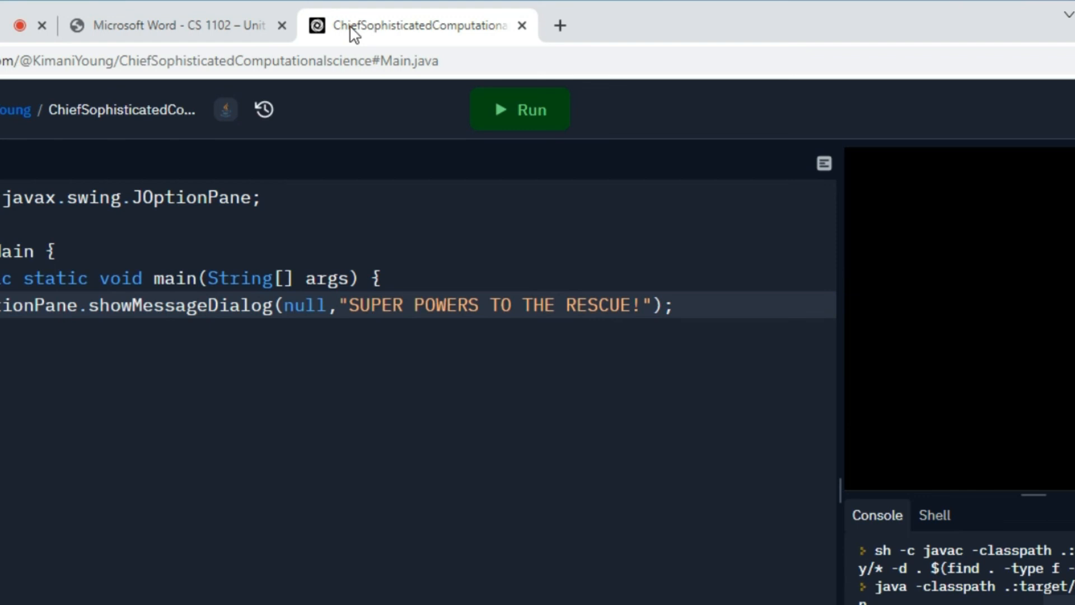
pyautogui.moveTo(354, 34)
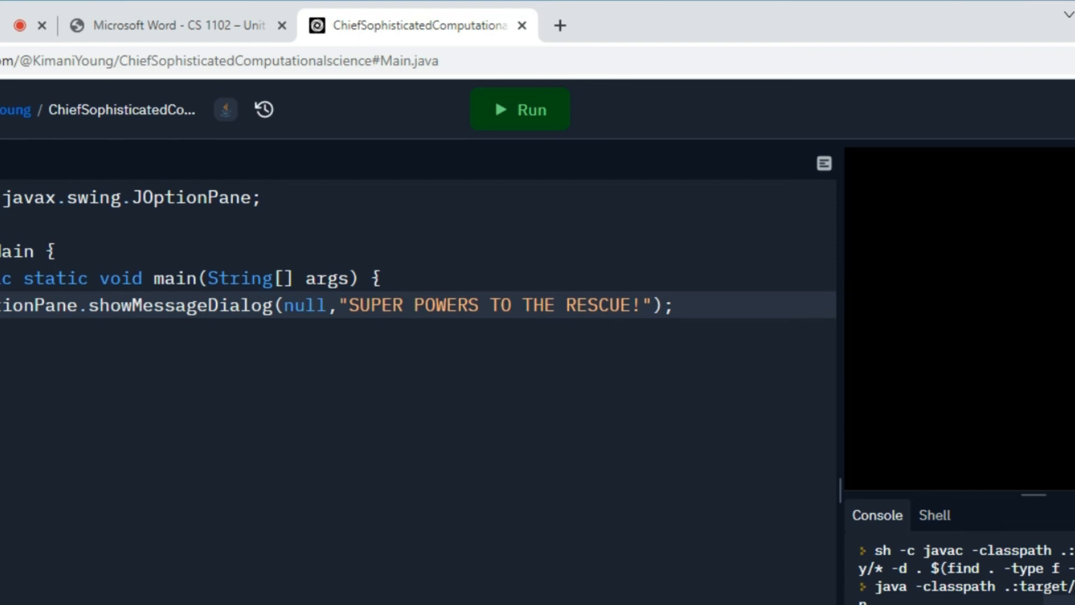